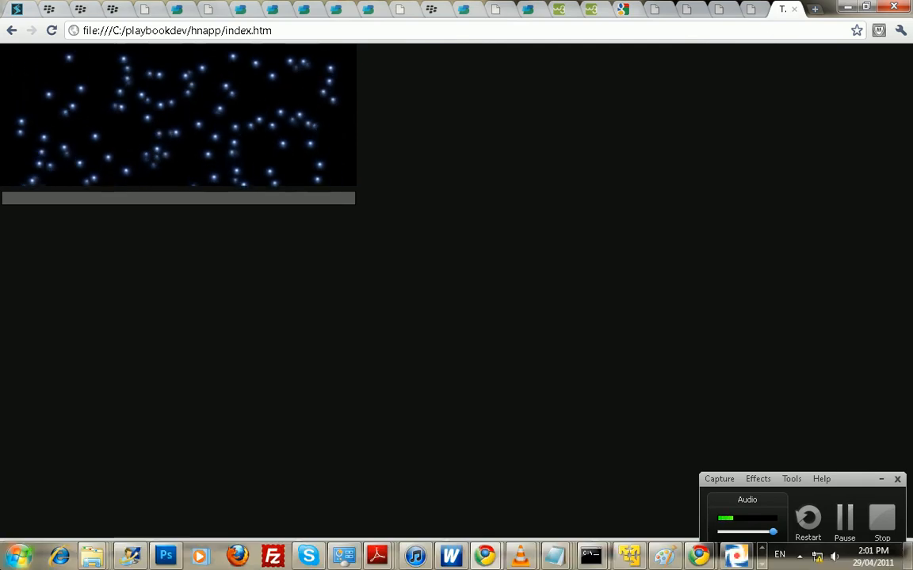
# Bring up the Start menu's installed programs list to reach VMware Player.
pyautogui.click(13, 555)
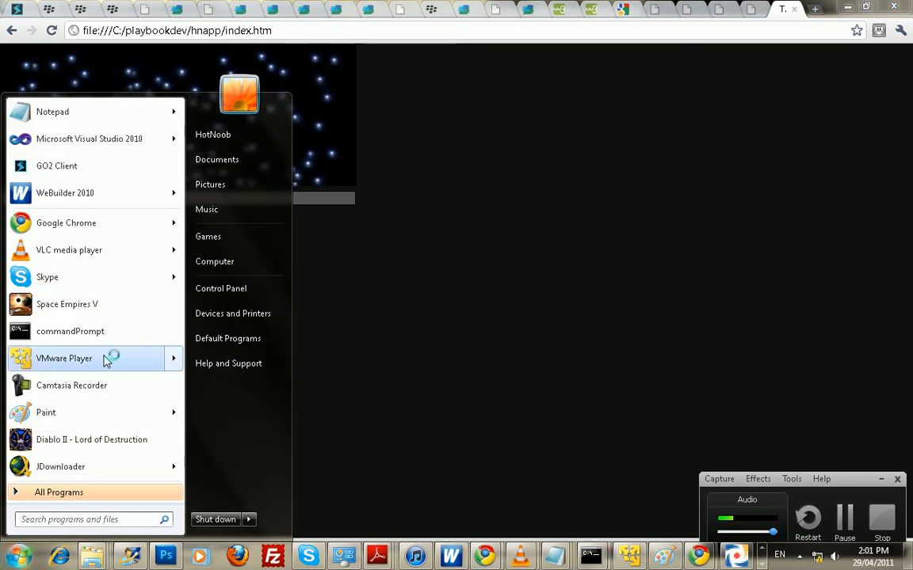
# Launch VMware Player and power on the BlackBerry PlayBook Simulator virtual machine from the library.
pyautogui.click(64, 358)
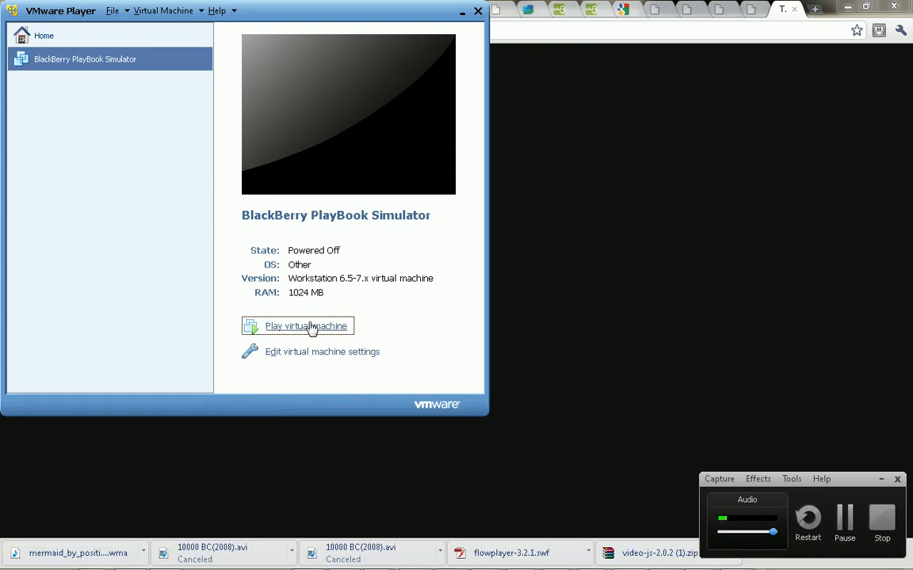
pyautogui.click(304, 326)
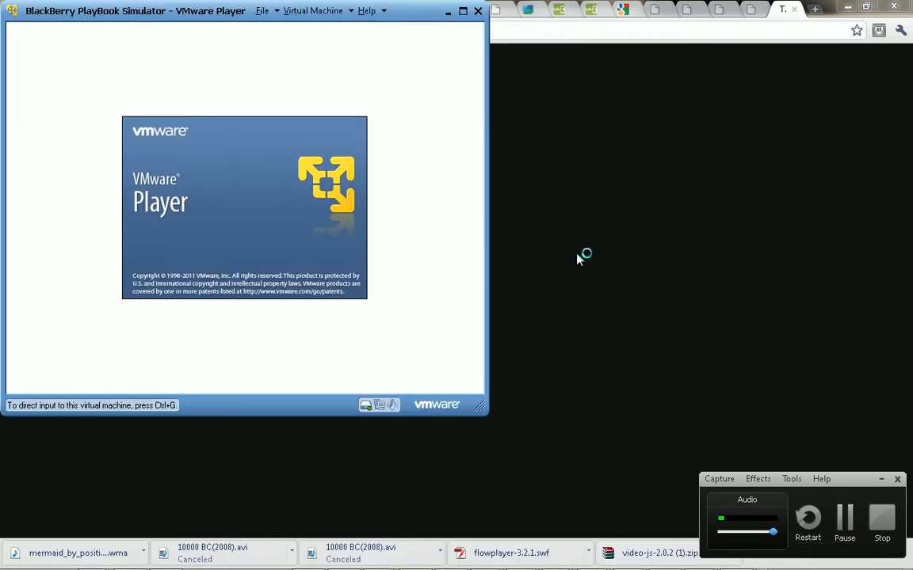
pyautogui.click(313, 9)
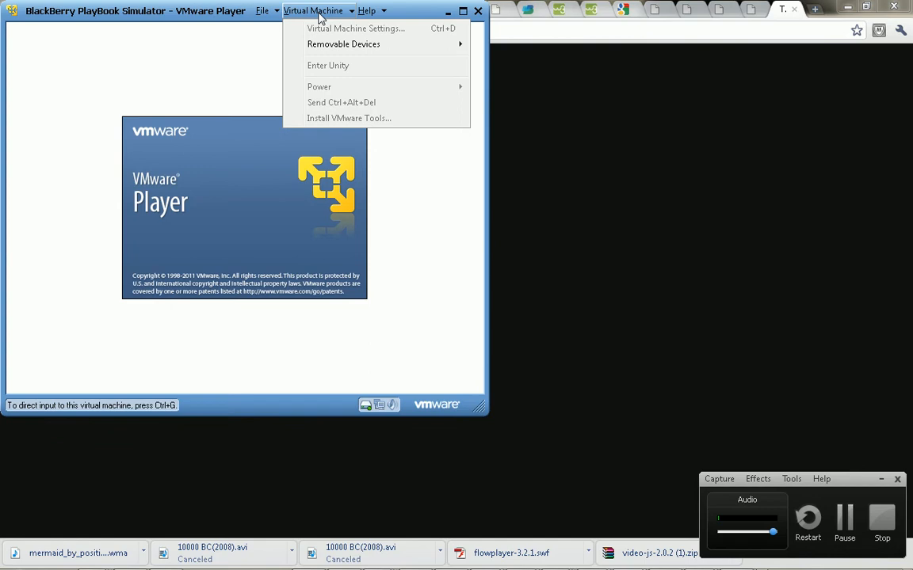
pyautogui.click(261, 9)
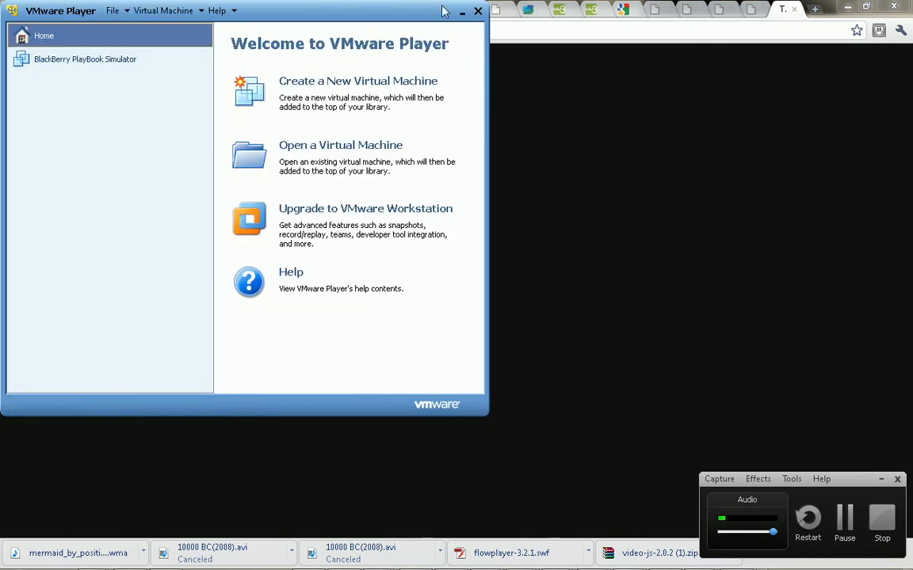
pyautogui.moveTo(463, 14)
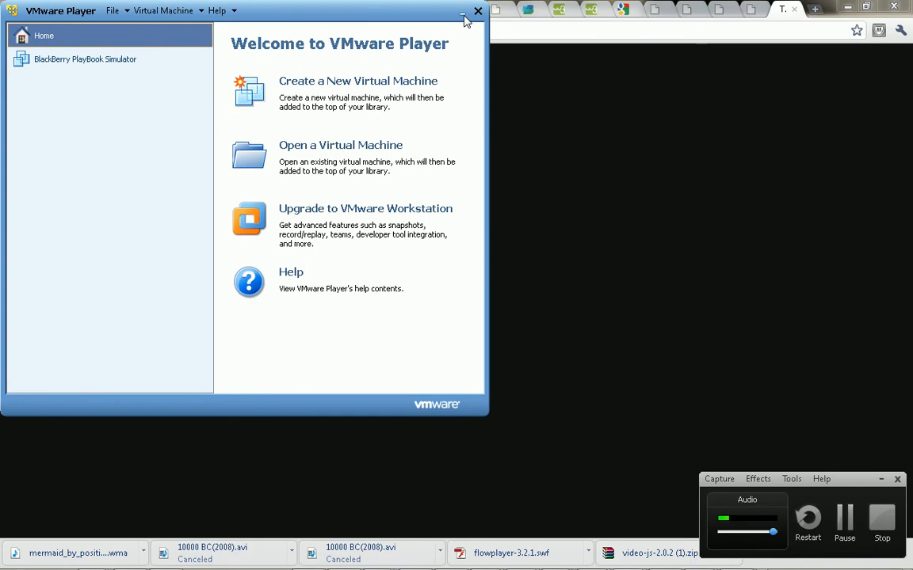
pyautogui.doubleClick(86, 58)
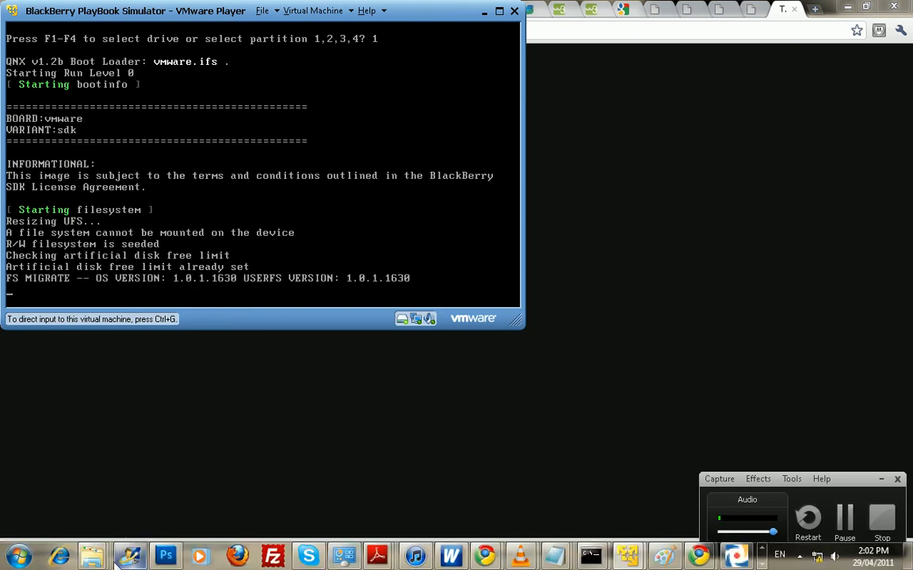
# Delete the old hnapp.zip from the hnapp folder and confirm the deletion.
pyautogui.click(91, 555)
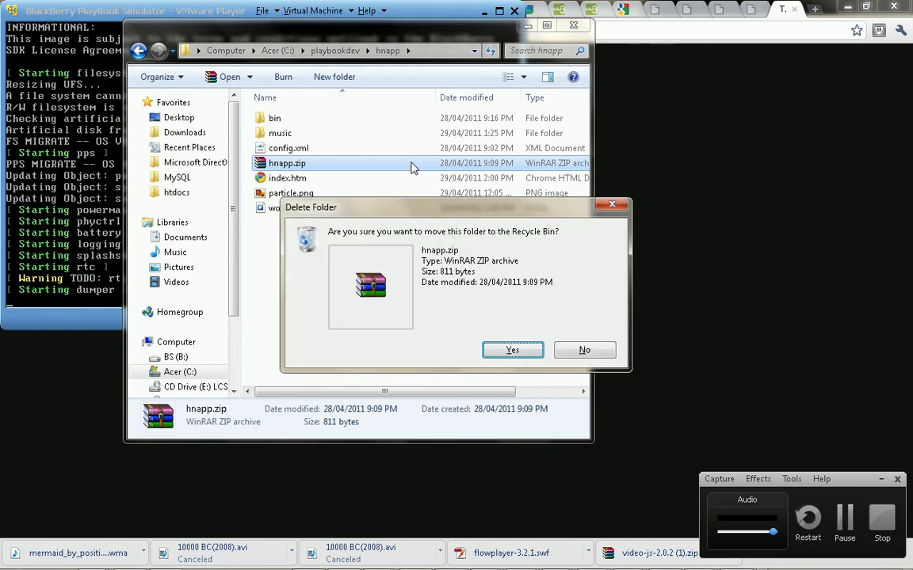
pyautogui.click(511, 350)
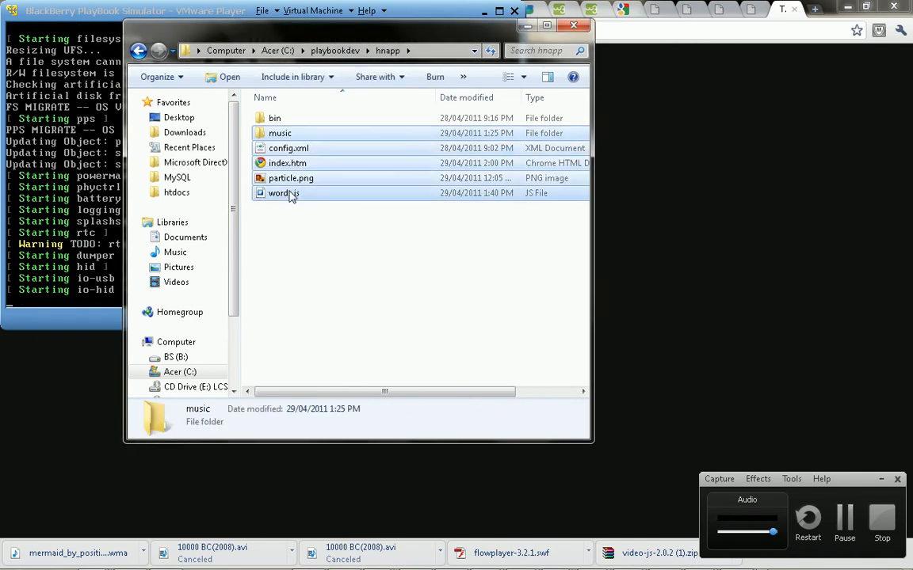
pyautogui.rightClick(279, 193)
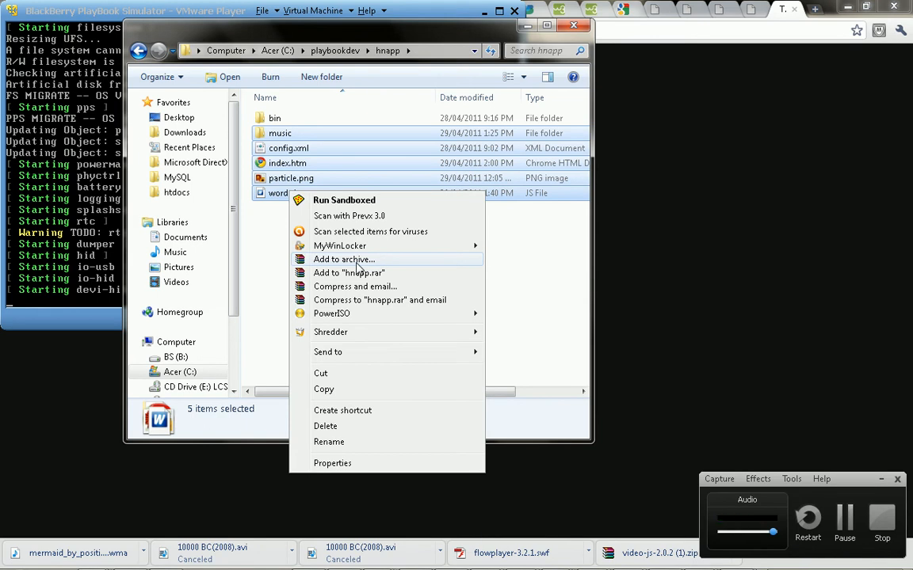
pyautogui.click(342, 260)
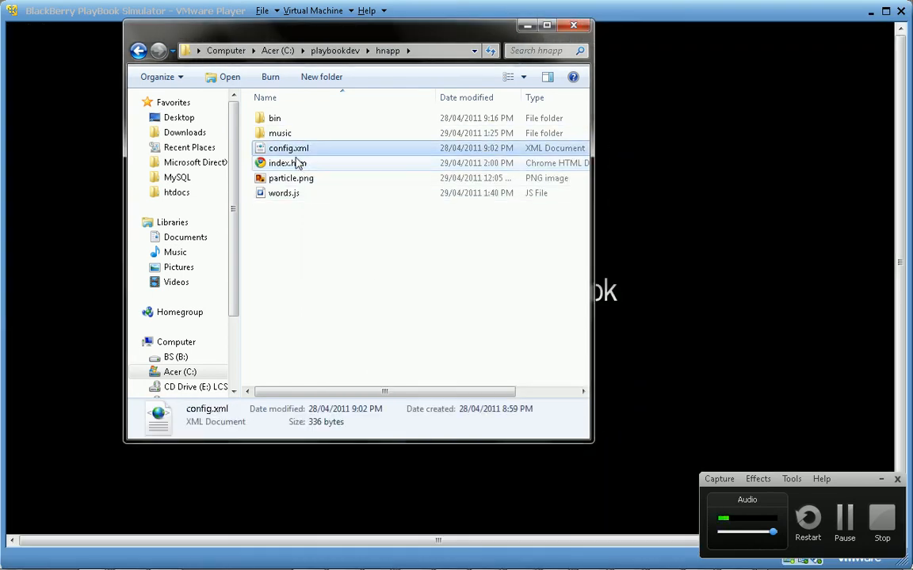
# Delete the .wma tracks from the music folder, keeping the MP3 versions.
pyautogui.doubleClick(279, 133)
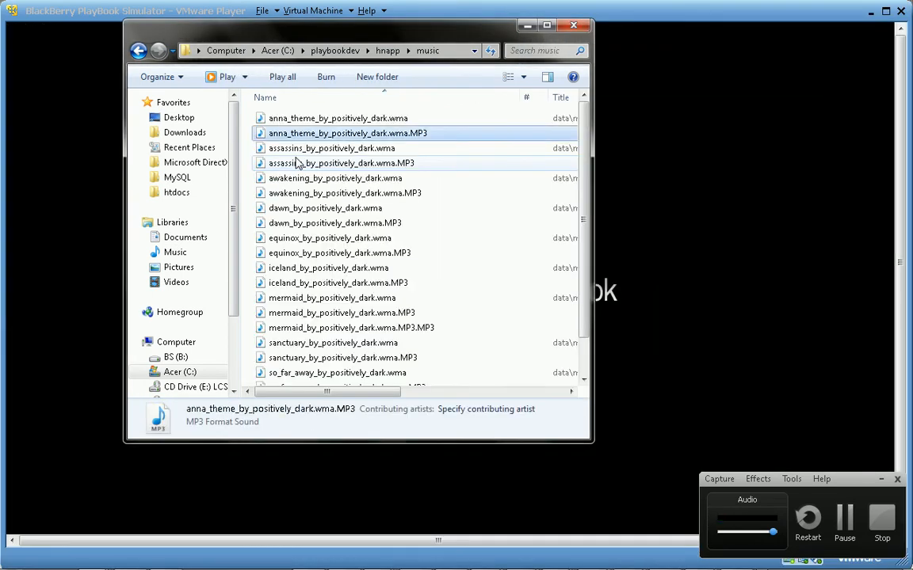
pyautogui.click(337, 117)
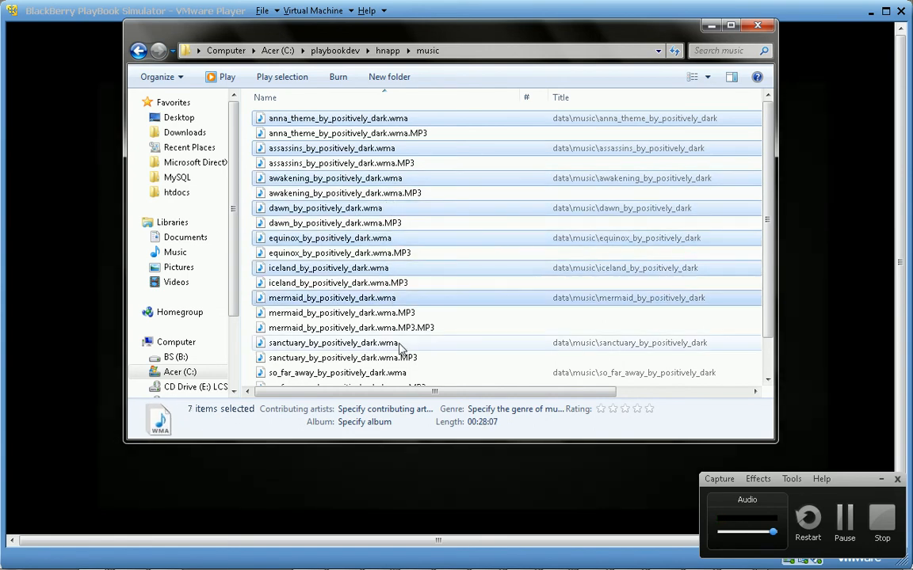
pyautogui.click(339, 372)
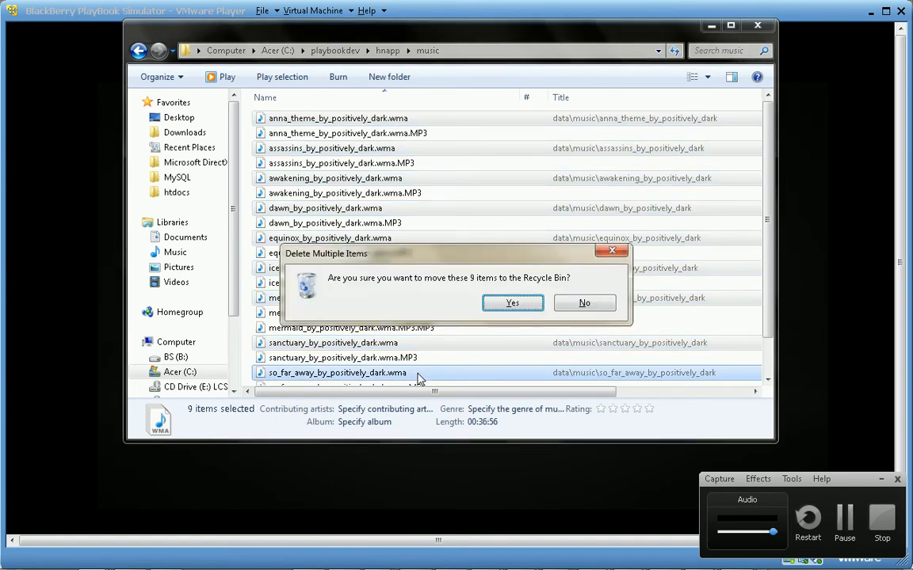
pyautogui.click(512, 302)
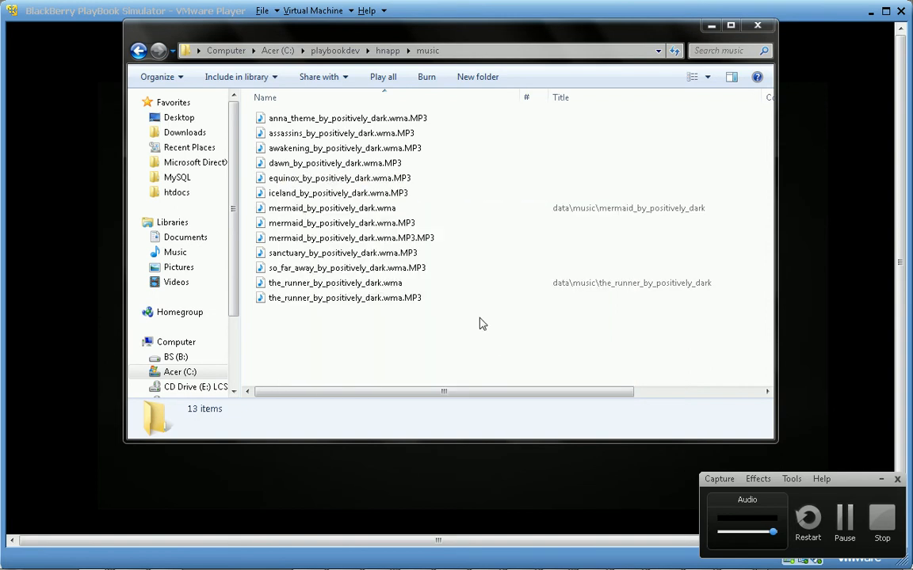
# Quit the SUPER audio converter and confirm closing it.
pyautogui.click(331, 207)
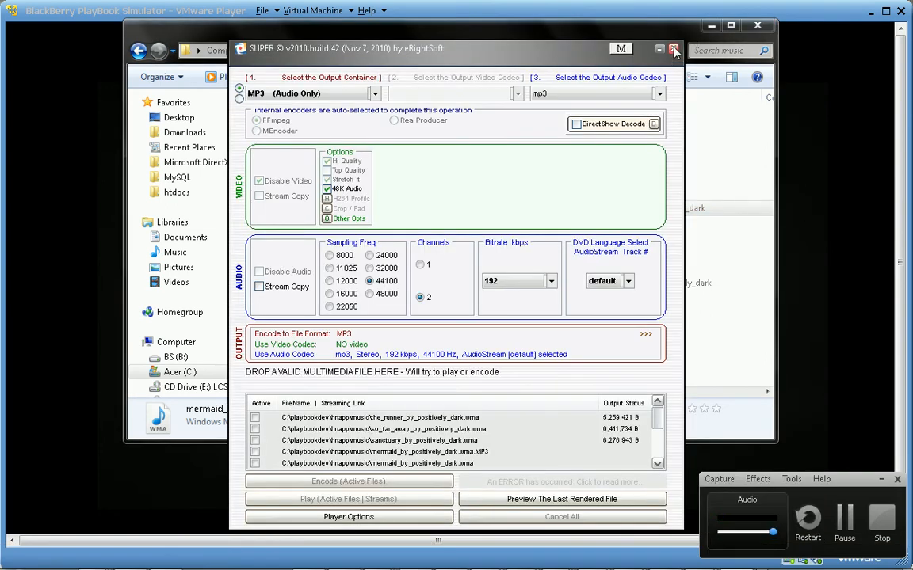
pyautogui.click(674, 48)
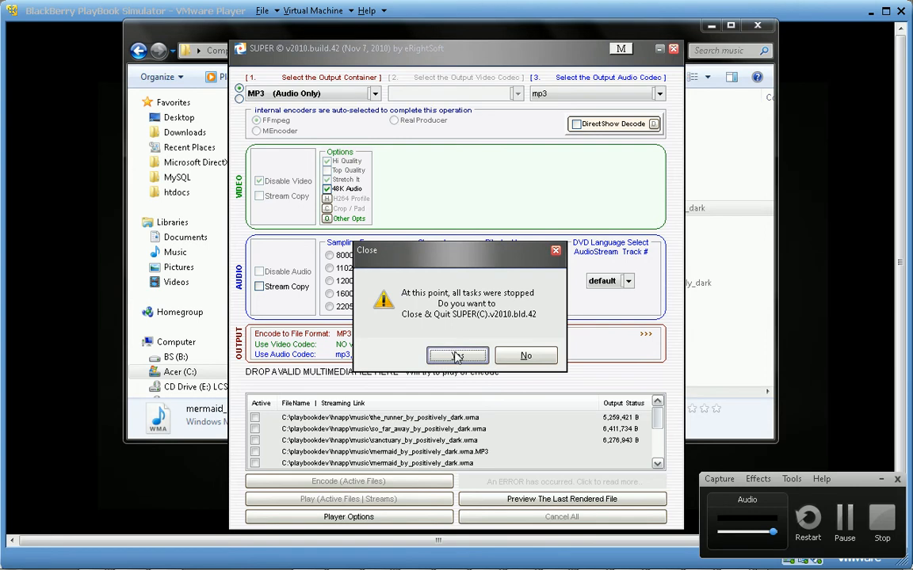
pyautogui.click(526, 355)
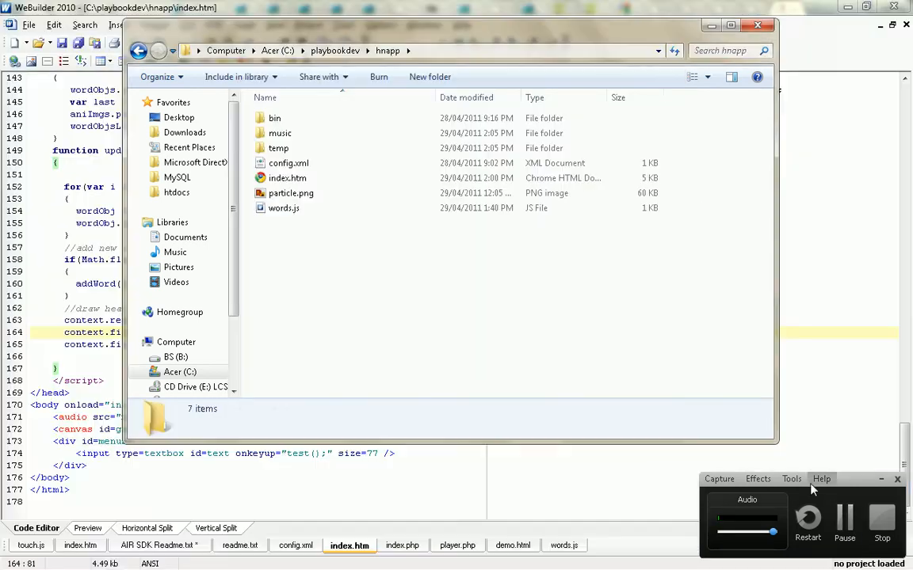
# Add the hnapp project files to a new ZIP-format archive named hnapp.zip with WinRAR.
pyautogui.click(278, 149)
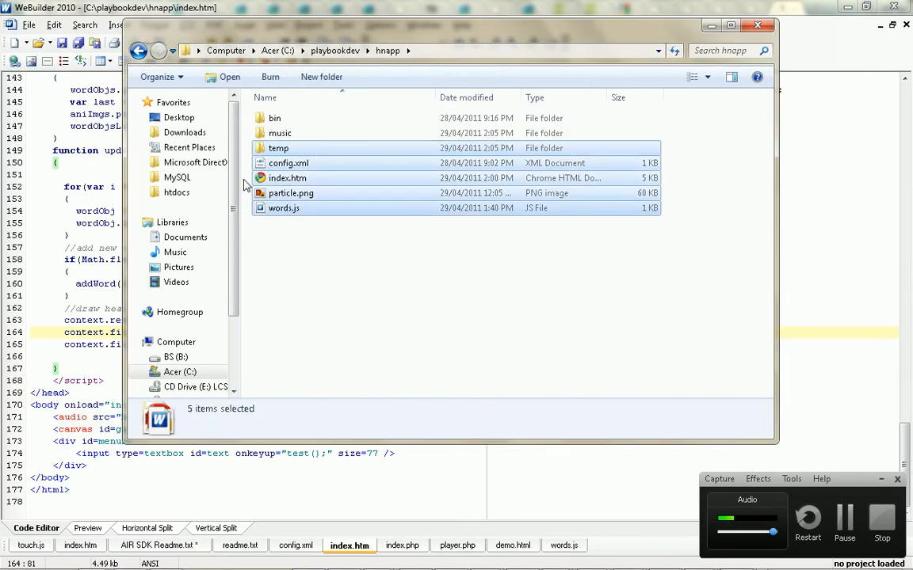
pyautogui.rightClick(284, 207)
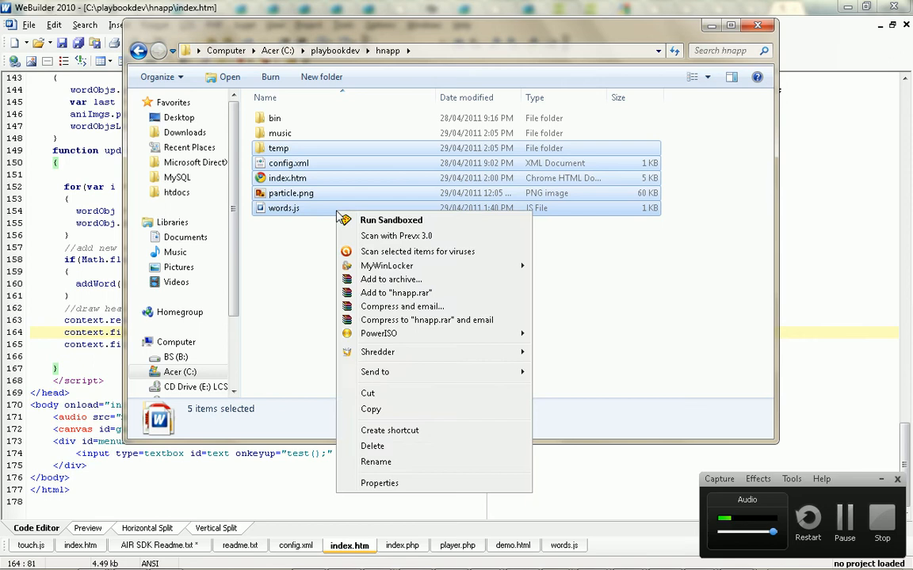
pyautogui.click(440, 282)
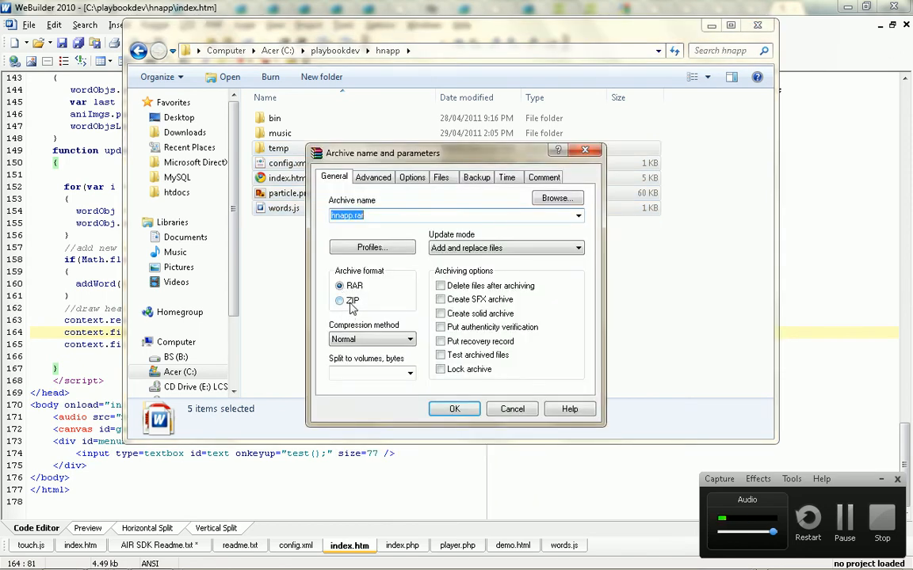
pyautogui.click(339, 301)
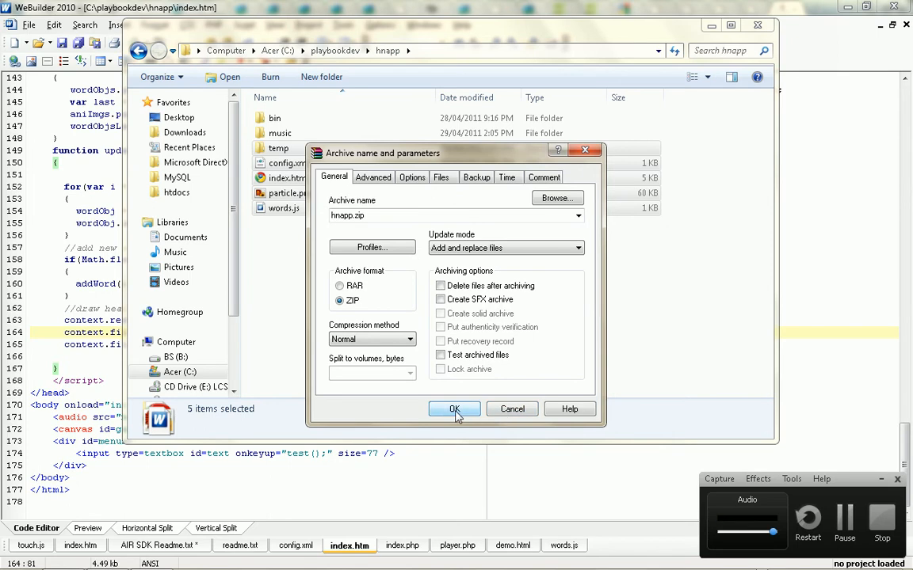
pyautogui.click(454, 409)
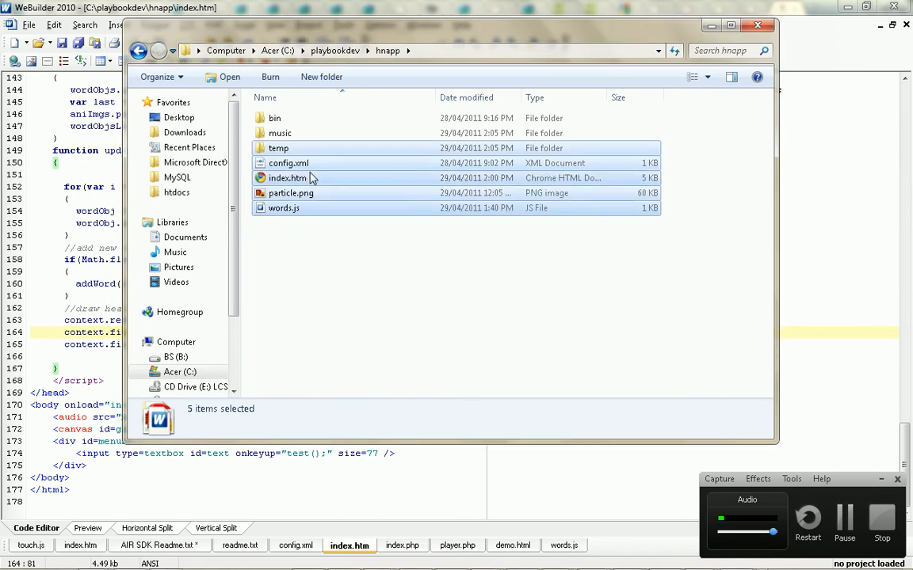
pyautogui.click(279, 133)
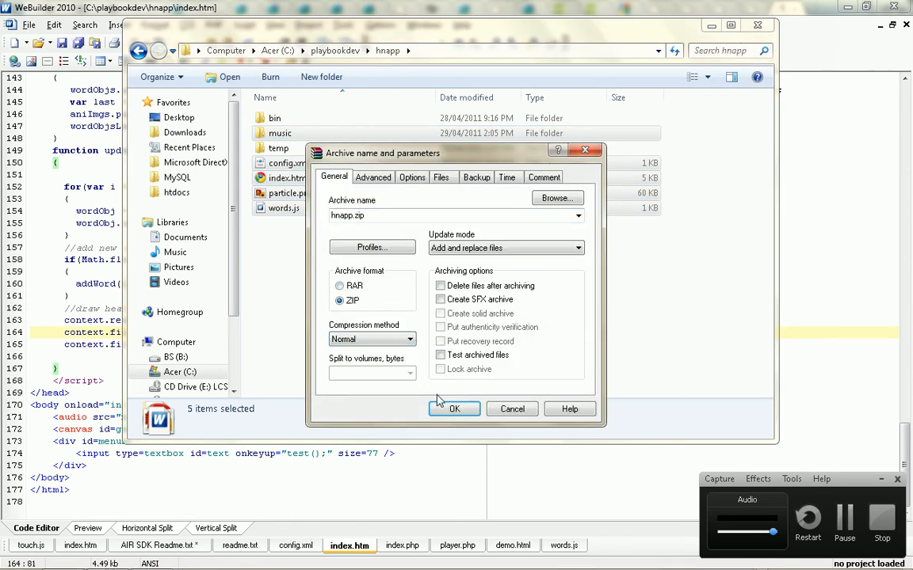
pyautogui.click(453, 409)
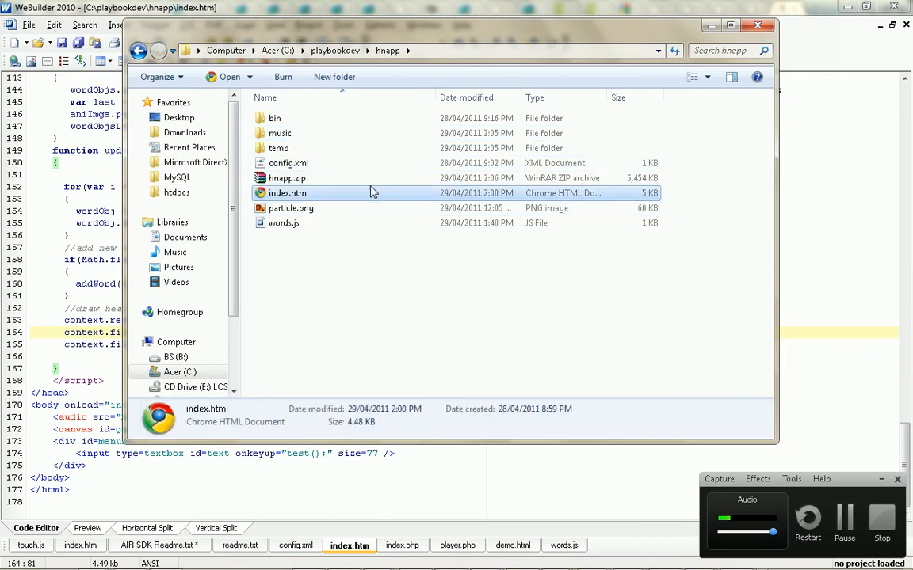
# Review the bbwp packaging and blackberry-deploy output in the console for hnapp.bar.
pyautogui.click(286, 178)
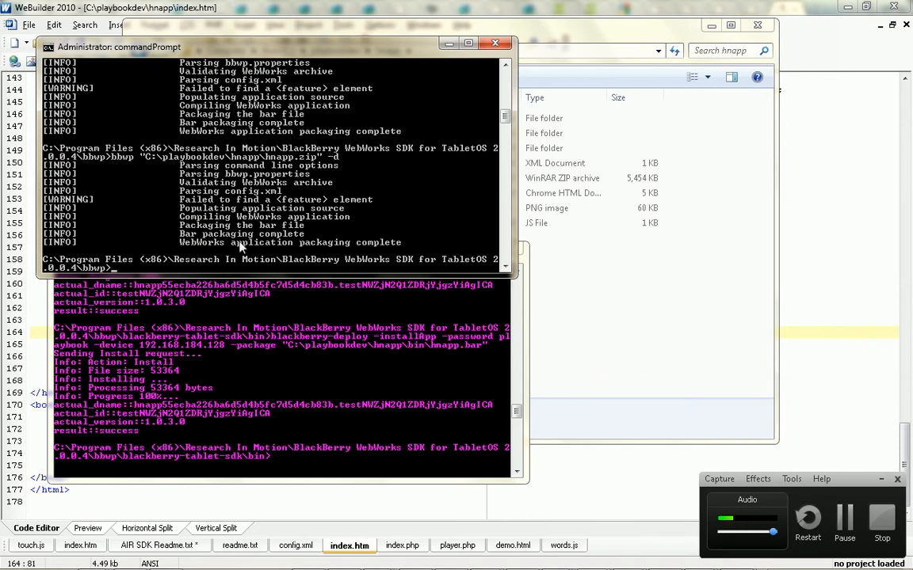
pyautogui.moveTo(207, 267)
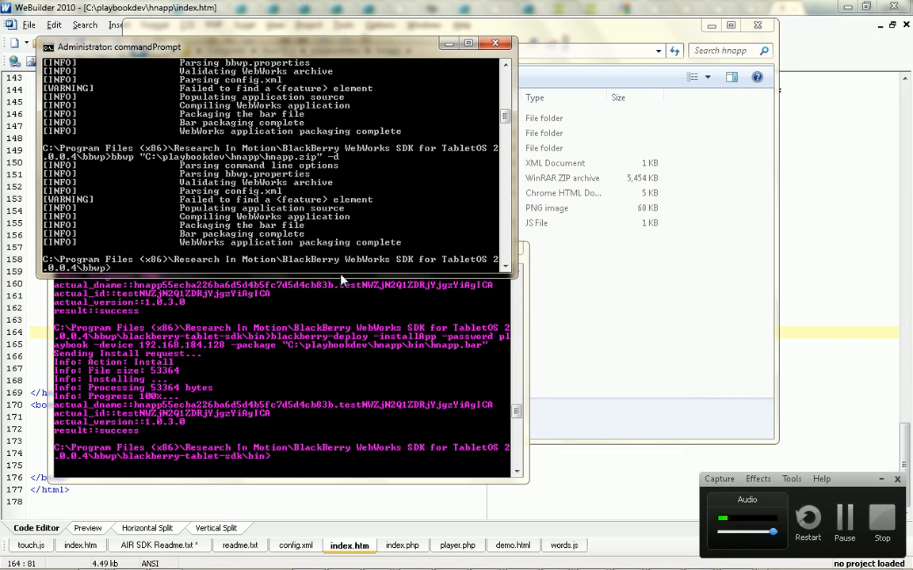
pyautogui.moveTo(420, 270)
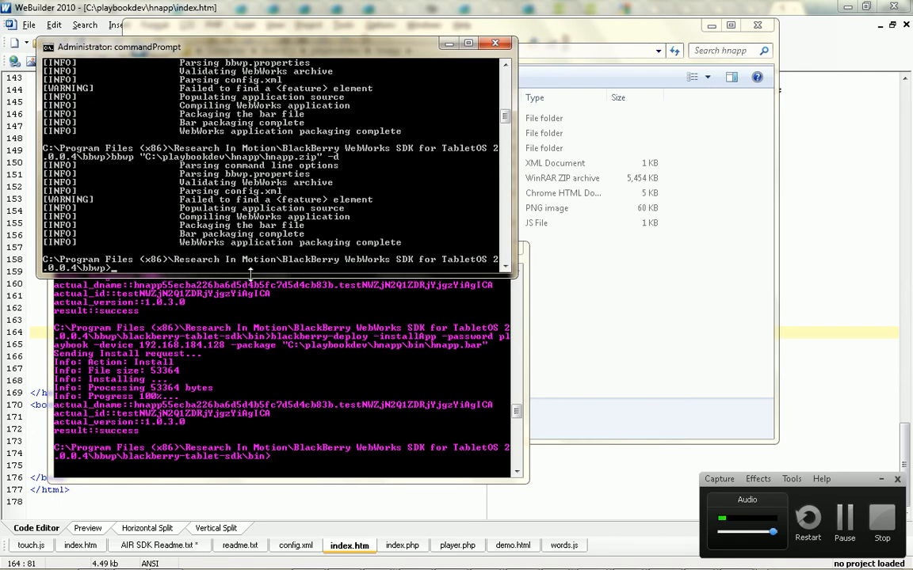
pyautogui.moveTo(434, 276)
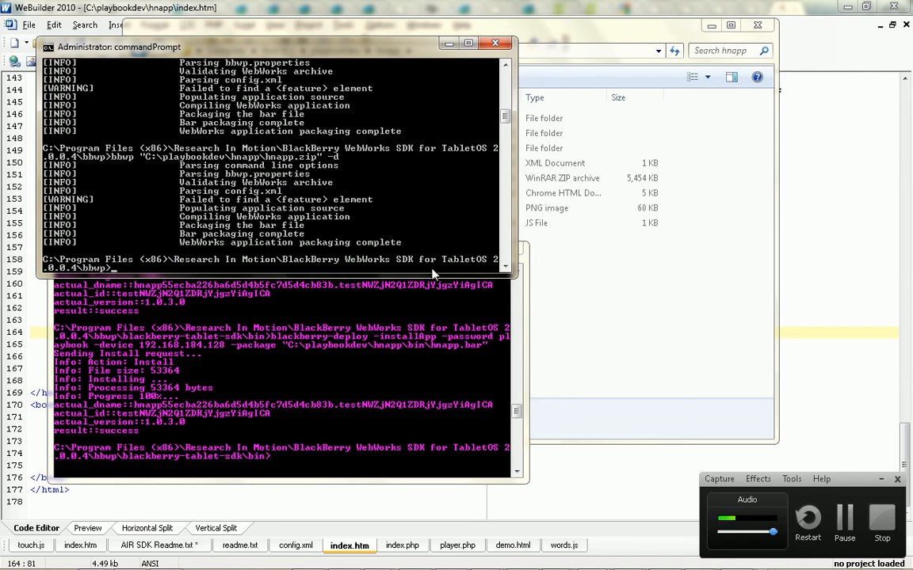
pyautogui.moveTo(450, 260)
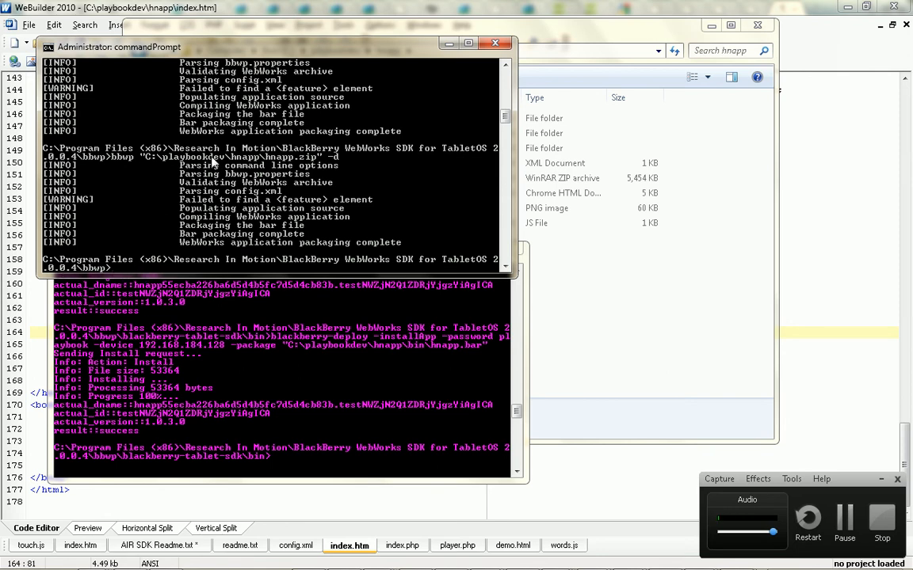
pyautogui.moveTo(286, 213)
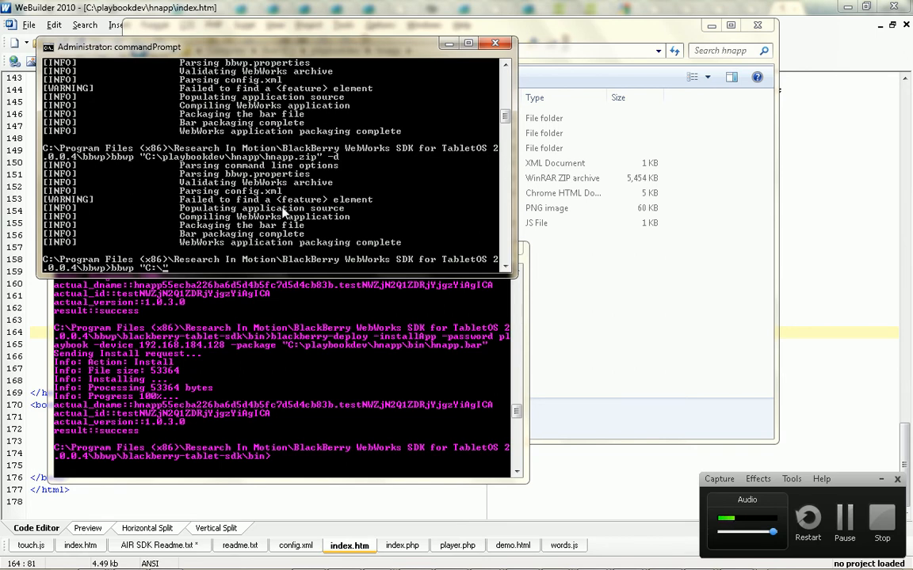
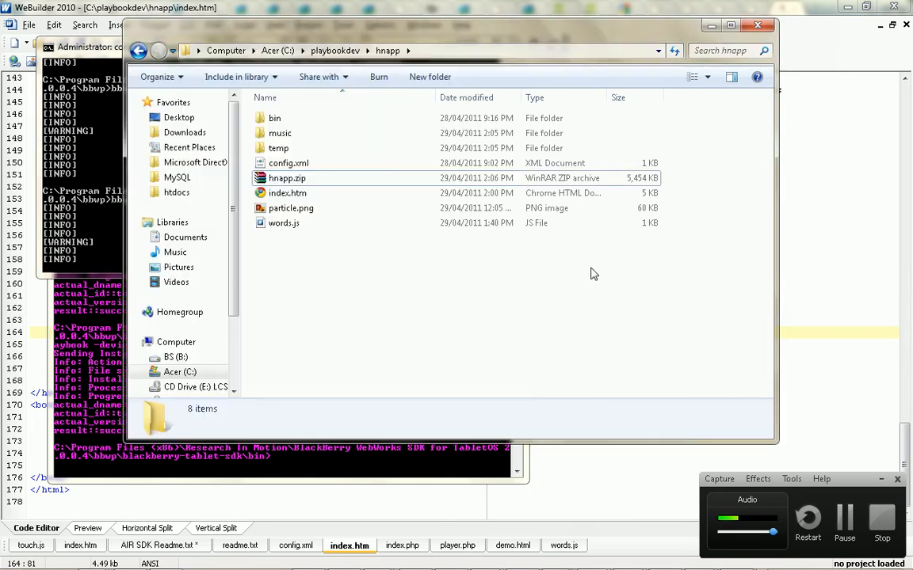
# View config.xml in Notepad and highlight its author line among the widget settings.
pyautogui.rightClick(288, 161)
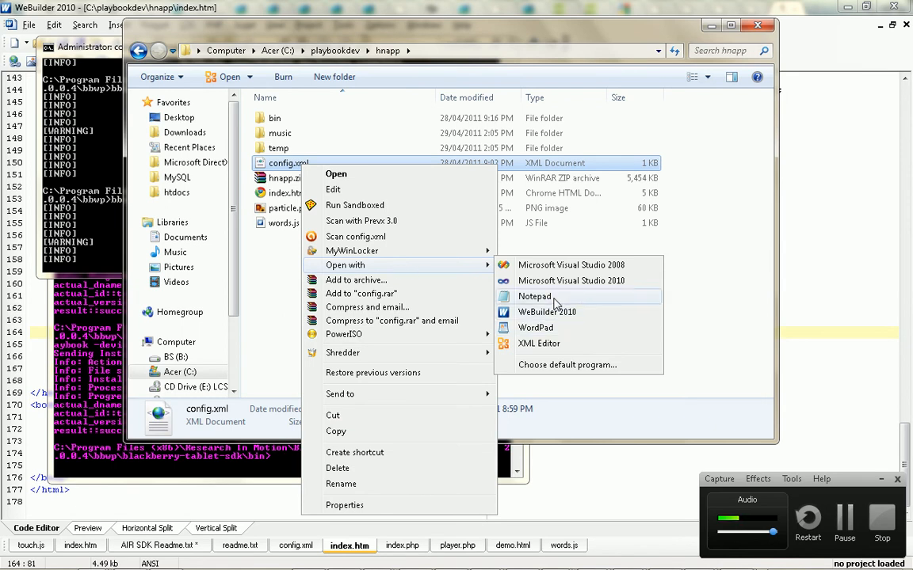
pyautogui.click(535, 296)
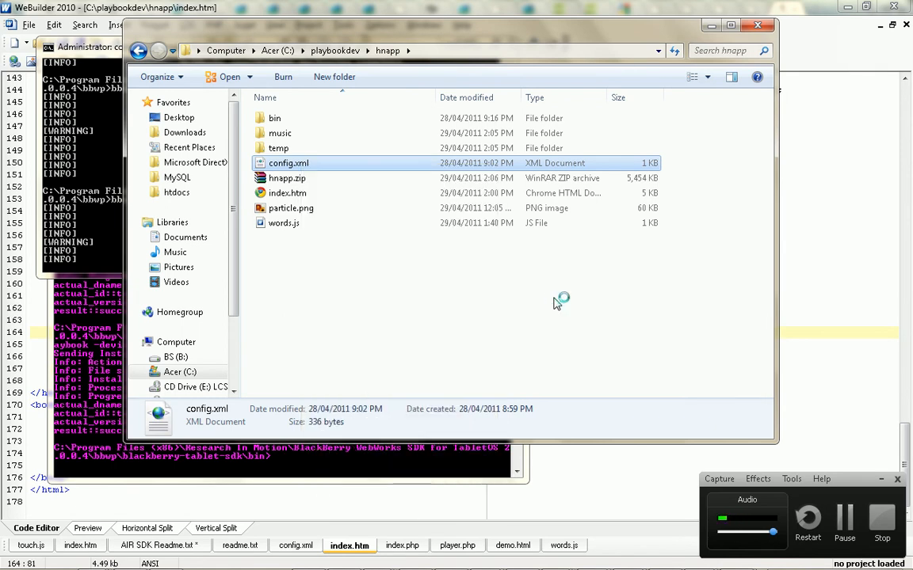
pyautogui.doubleClick(288, 163)
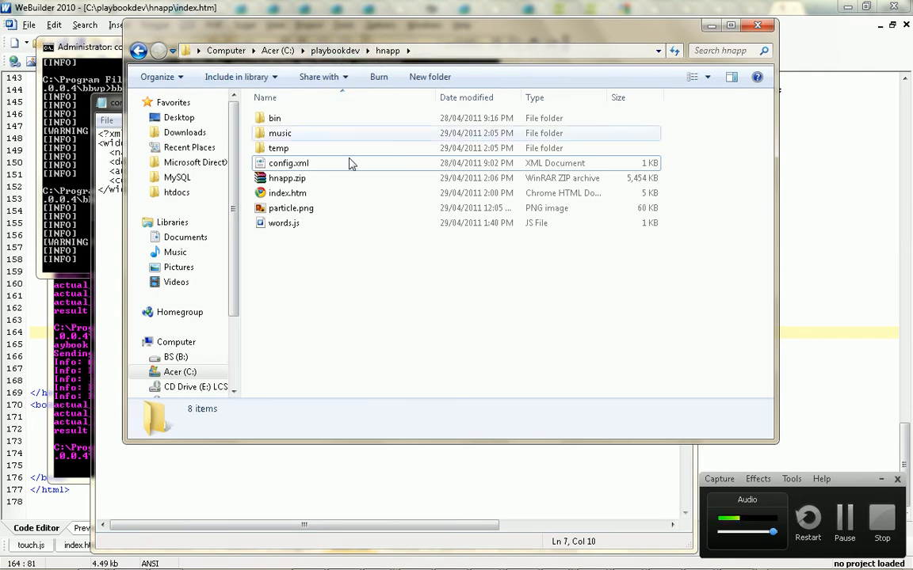
pyautogui.doubleClick(288, 162)
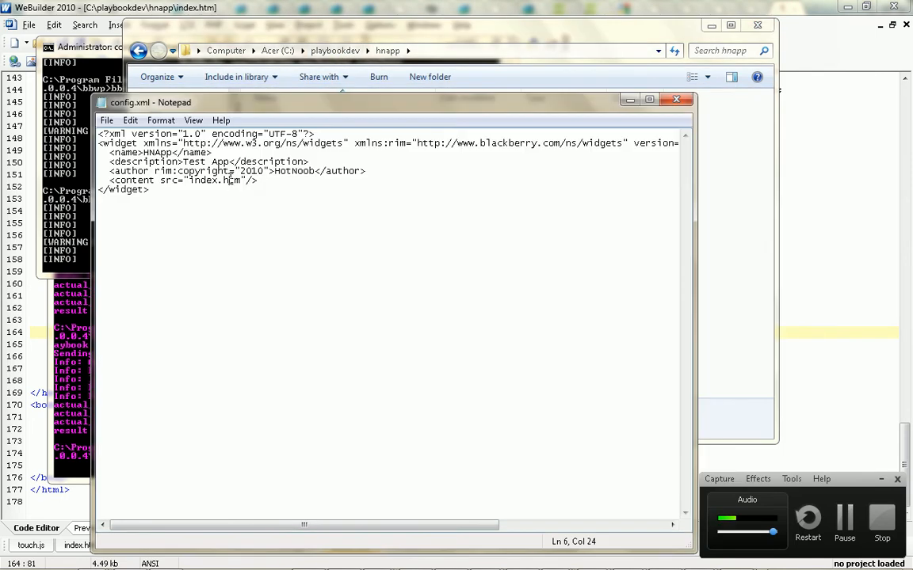
pyautogui.click(129, 171)
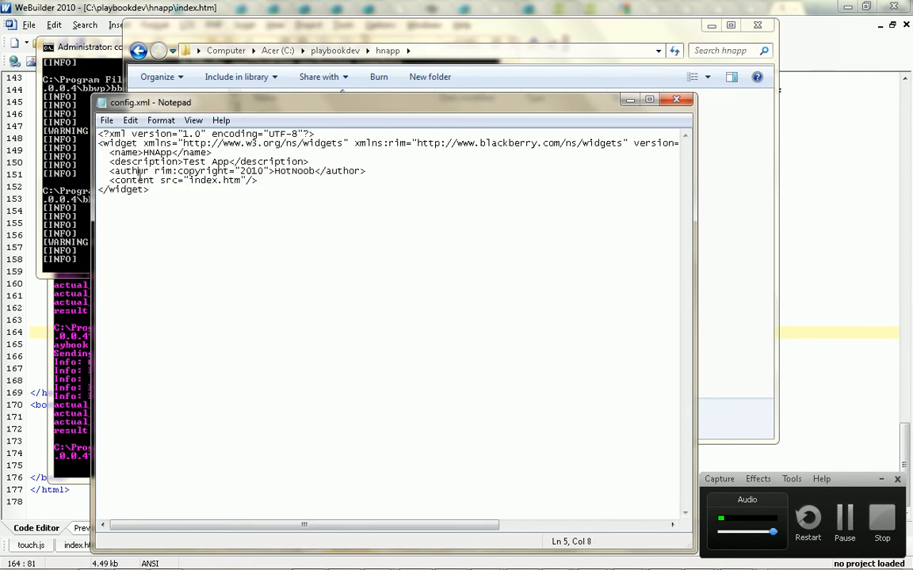
pyautogui.moveTo(155, 171); pyautogui.dragTo(366, 171)
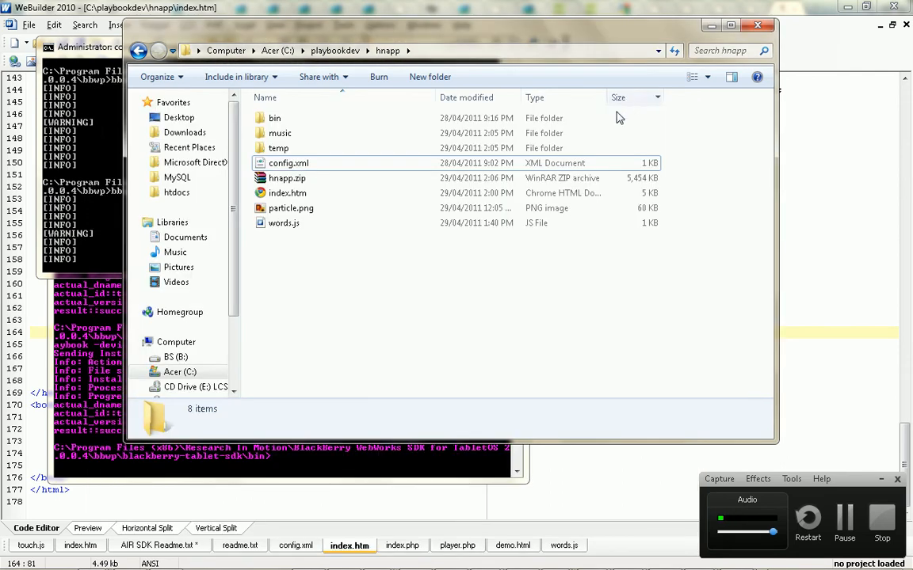
pyautogui.moveTo(310, 234)
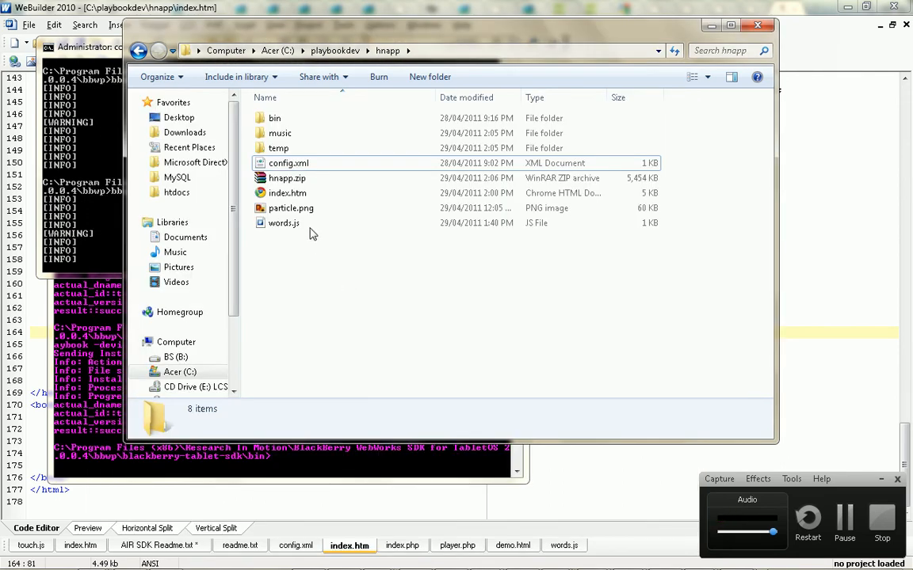
# Browse particle.png and words.js, reopen config.xml in Notepad, then return to the console.
pyautogui.click(283, 222)
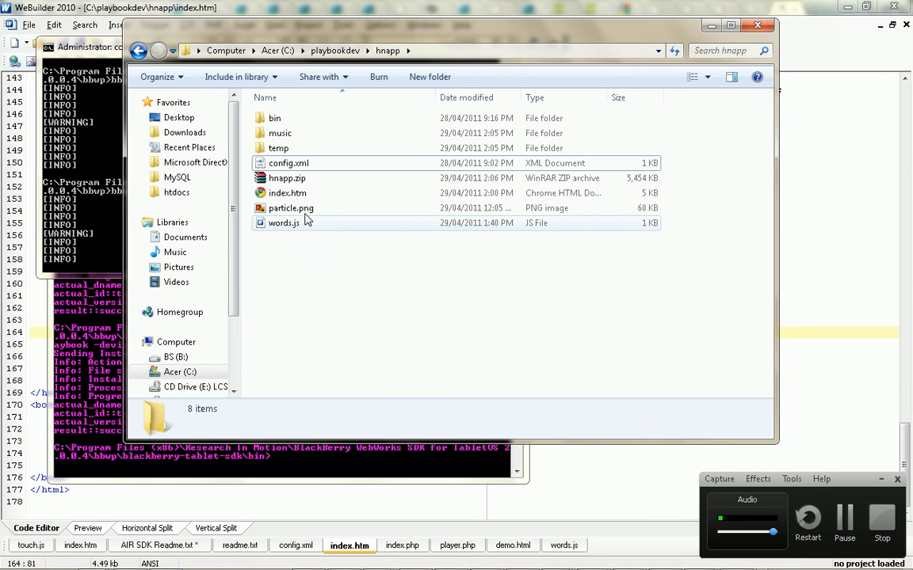
pyautogui.moveTo(309, 223)
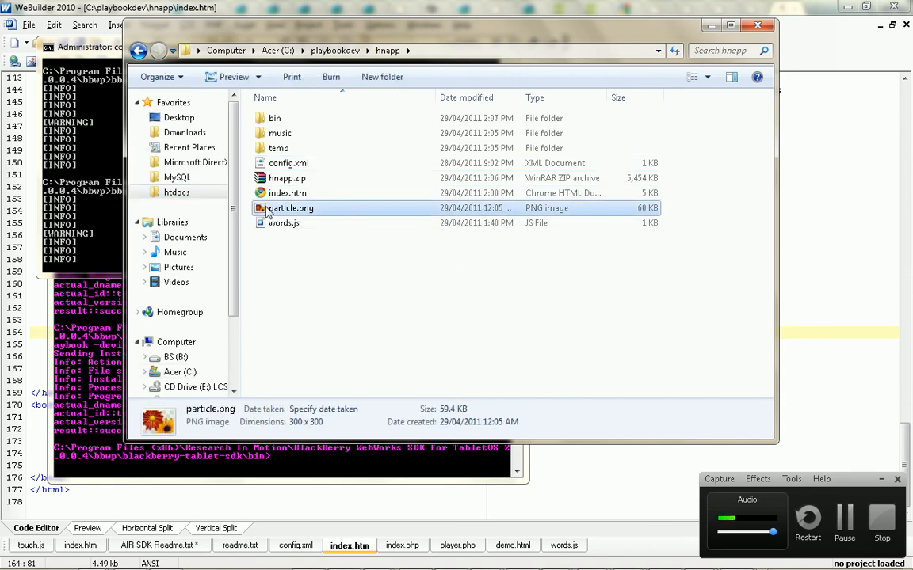
pyautogui.click(284, 222)
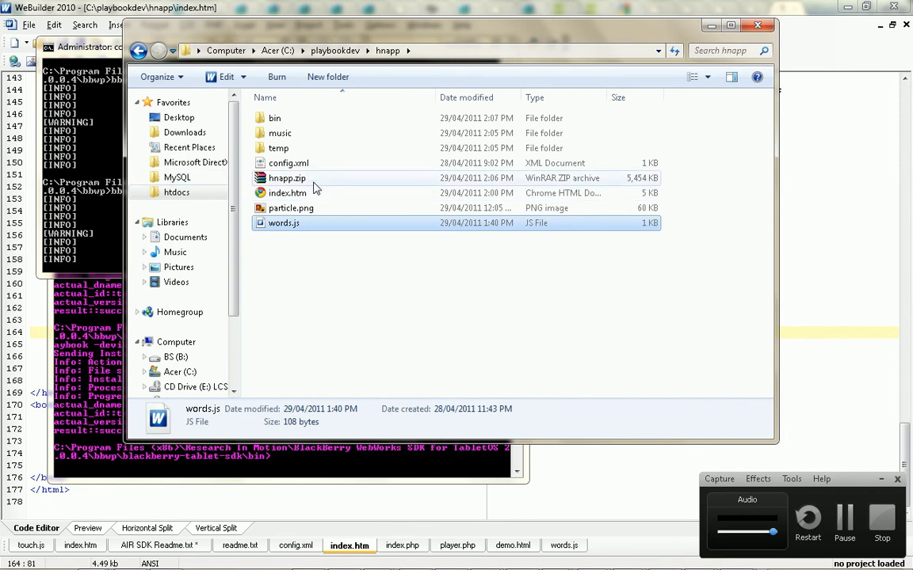
pyautogui.click(289, 162)
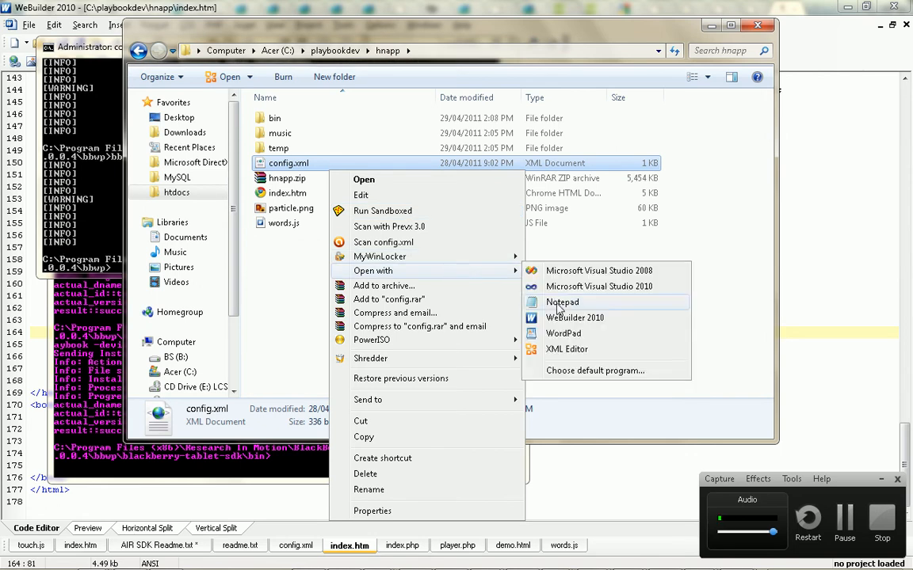
pyautogui.click(561, 301)
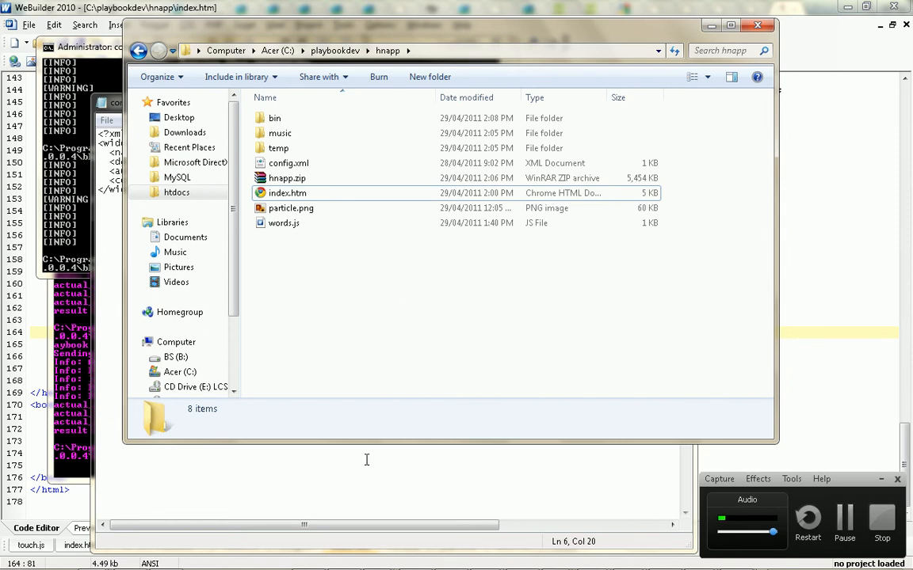
pyautogui.doubleClick(288, 161)
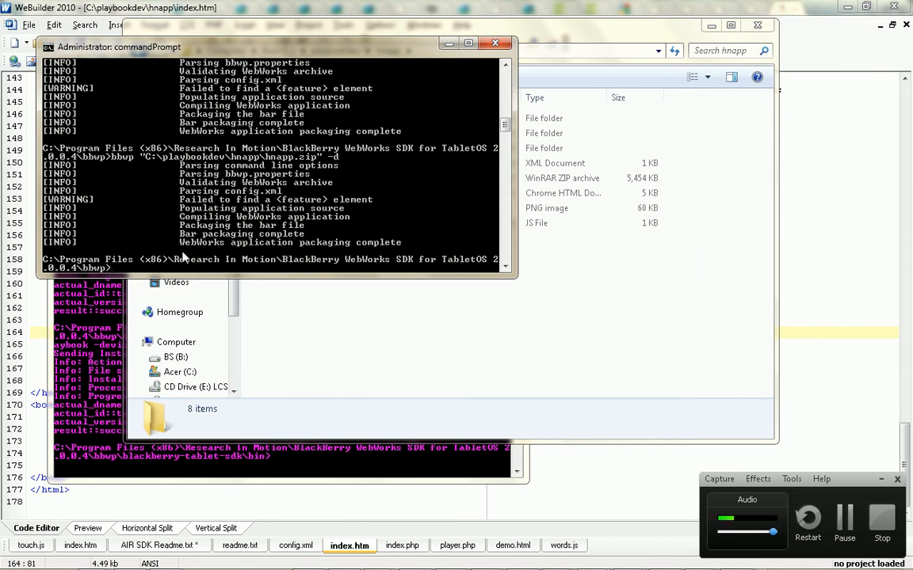
pyautogui.moveTo(356, 257)
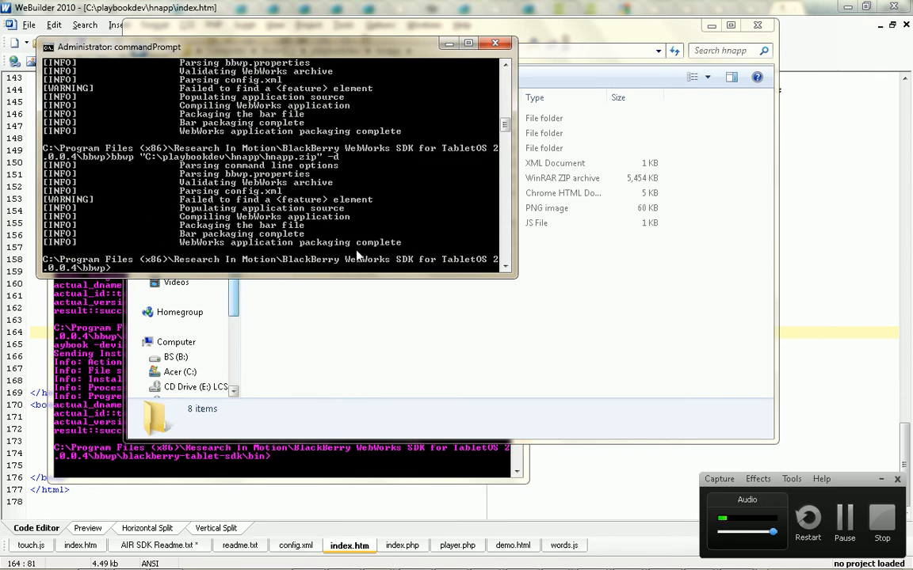
pyautogui.moveTo(98, 252)
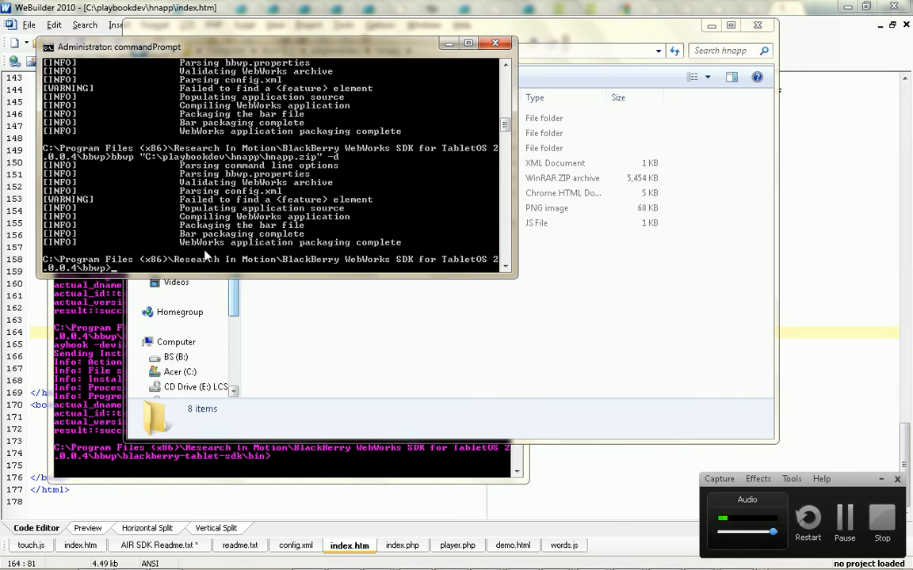
pyautogui.moveTo(313, 484)
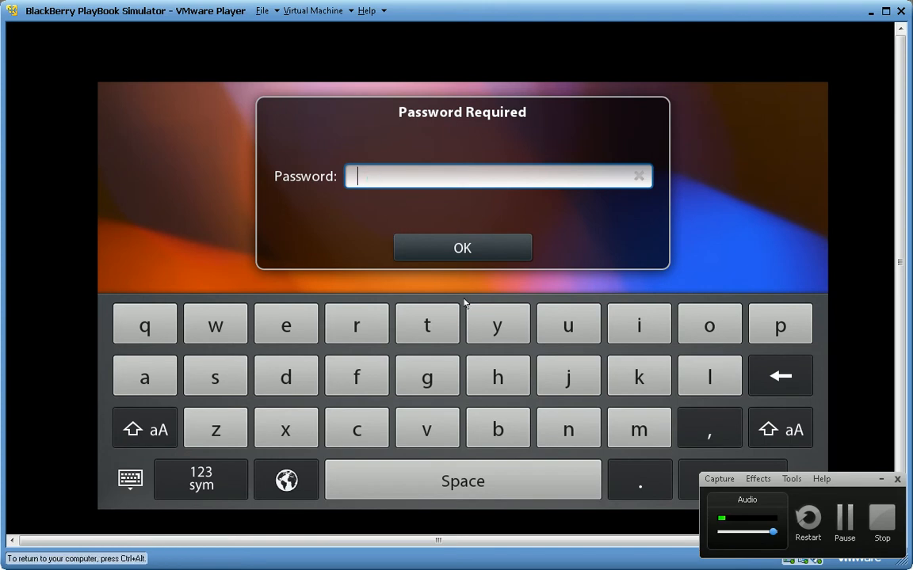
pyautogui.moveTo(399, 174)
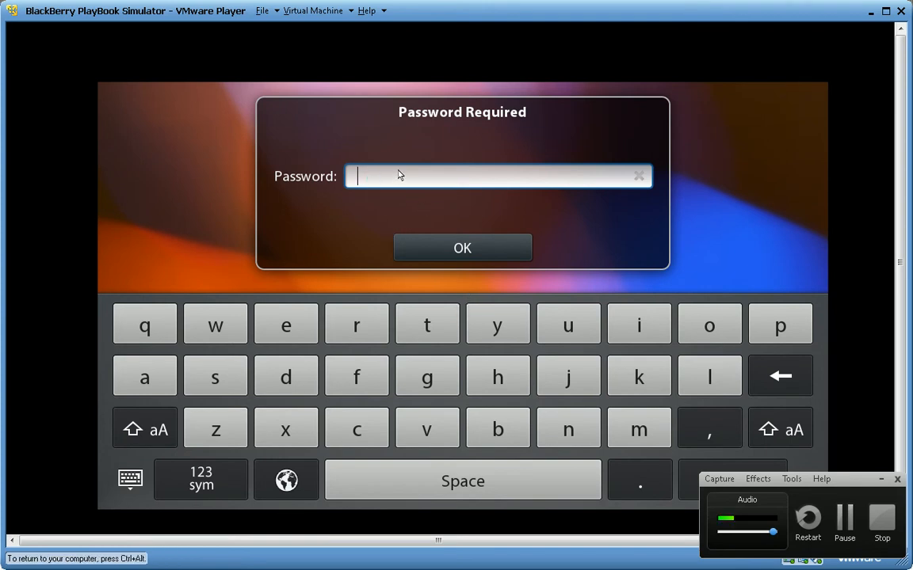
pyautogui.moveTo(610, 220)
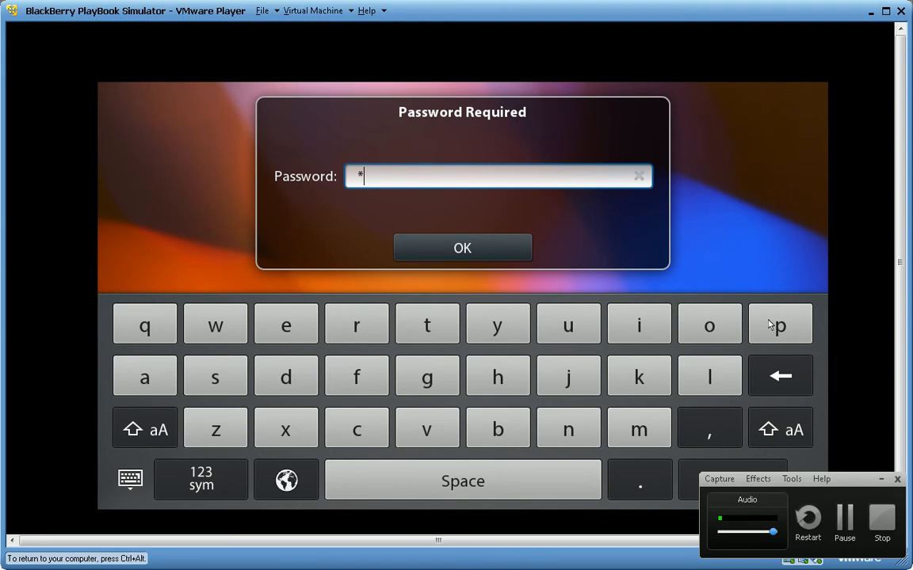
pyautogui.moveTo(725, 355)
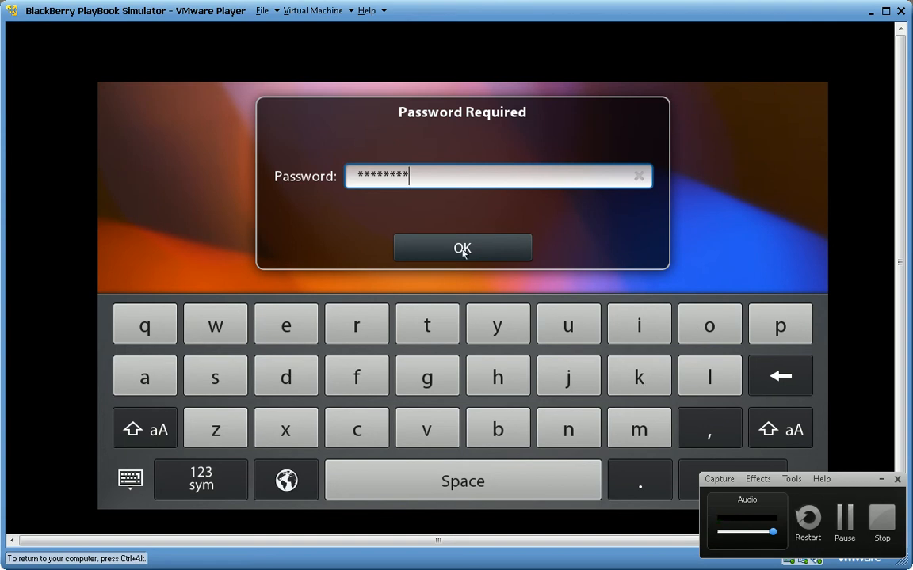
# Submit the device password to unlock the PlayBook Simulator home screen showing HNApp.
pyautogui.click(463, 247)
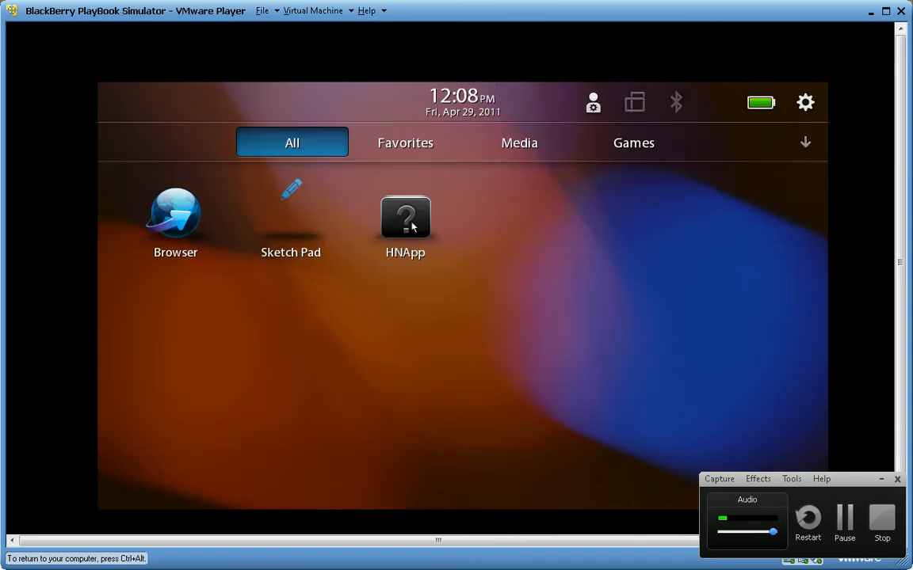
pyautogui.moveTo(716, 124)
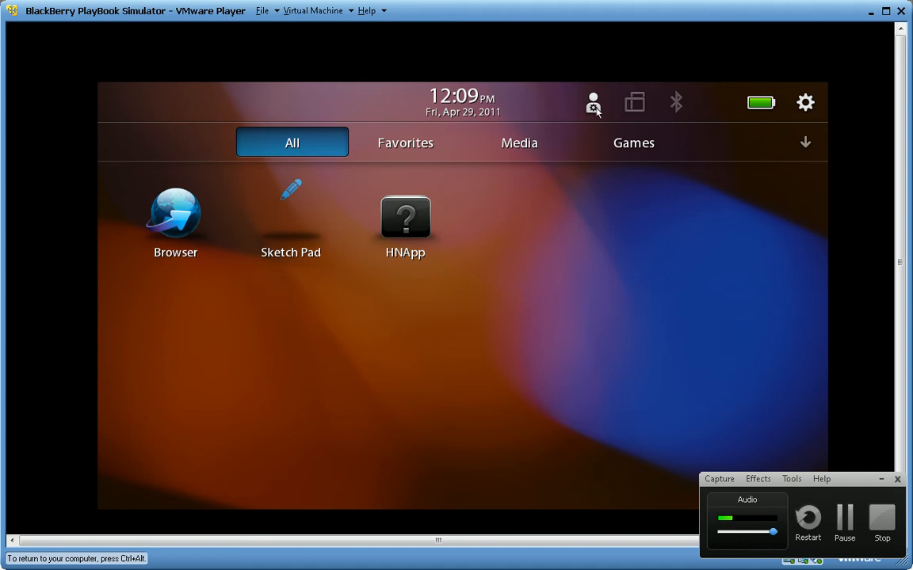
pyautogui.click(593, 102)
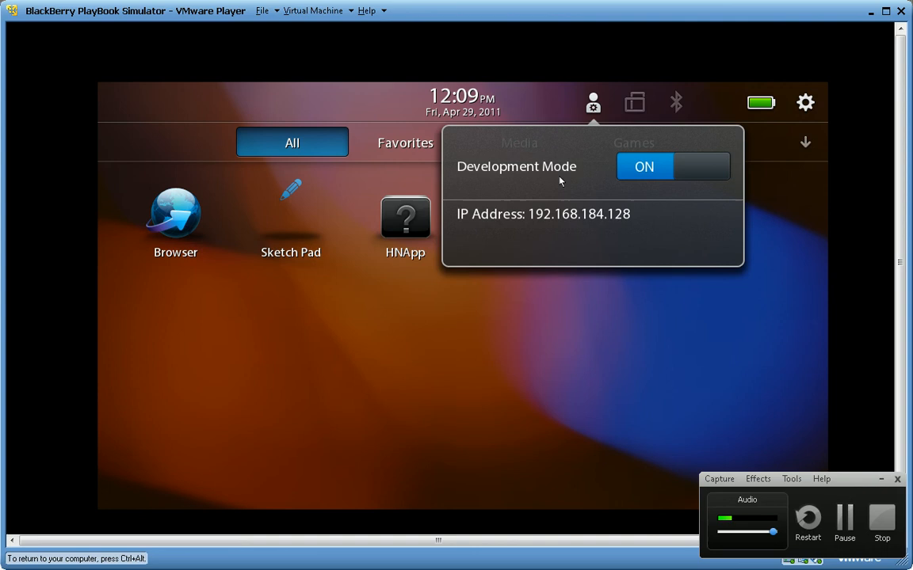
pyautogui.moveTo(616, 228)
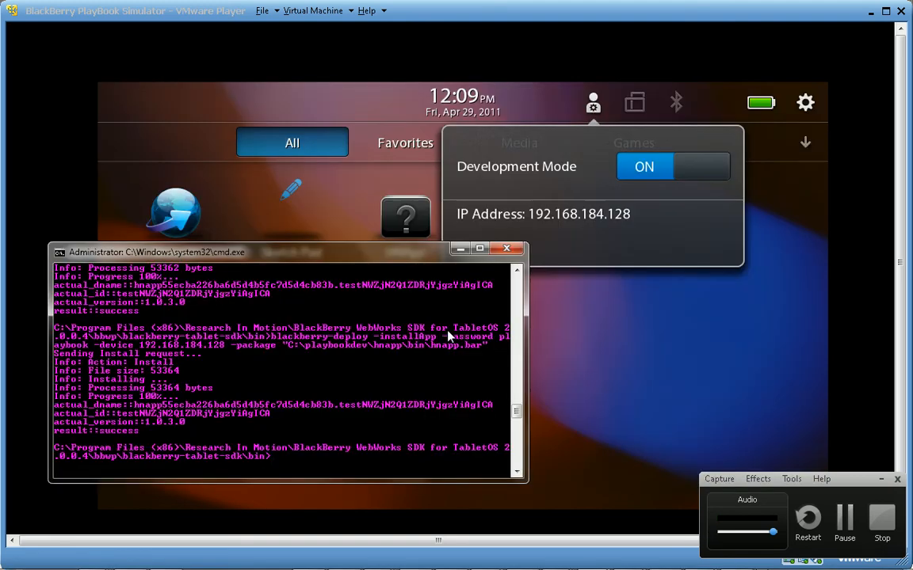
pyautogui.moveTo(333, 462)
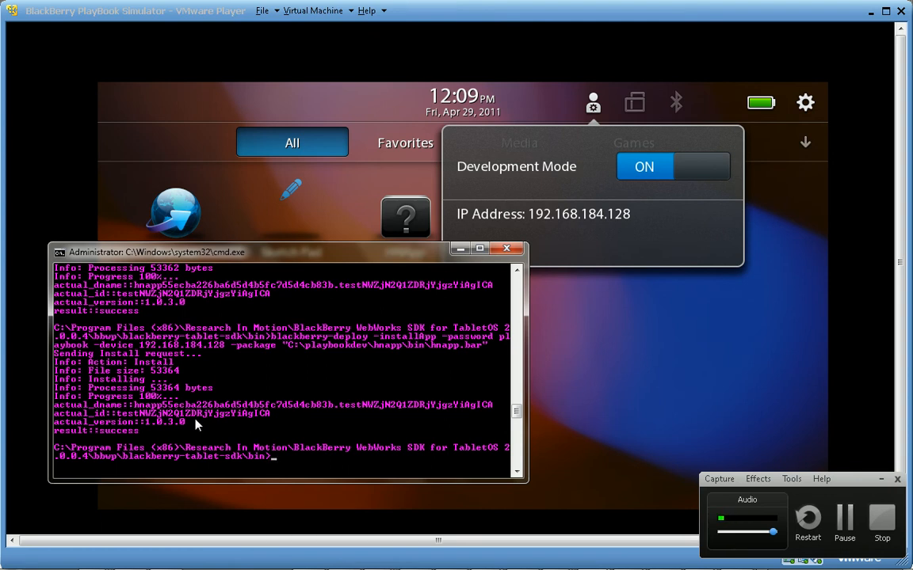
pyautogui.moveTo(238, 497)
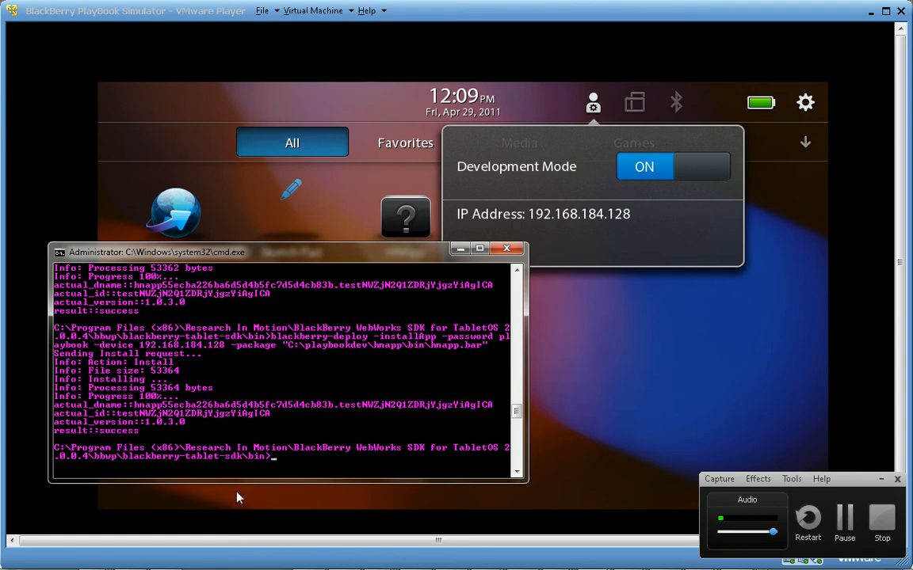
pyautogui.moveTo(255, 426)
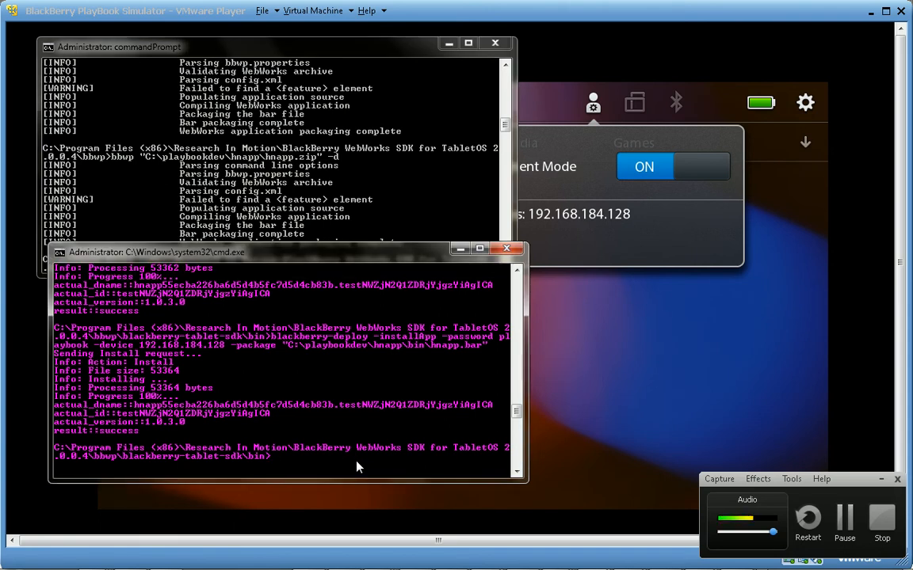
pyautogui.write('bl')
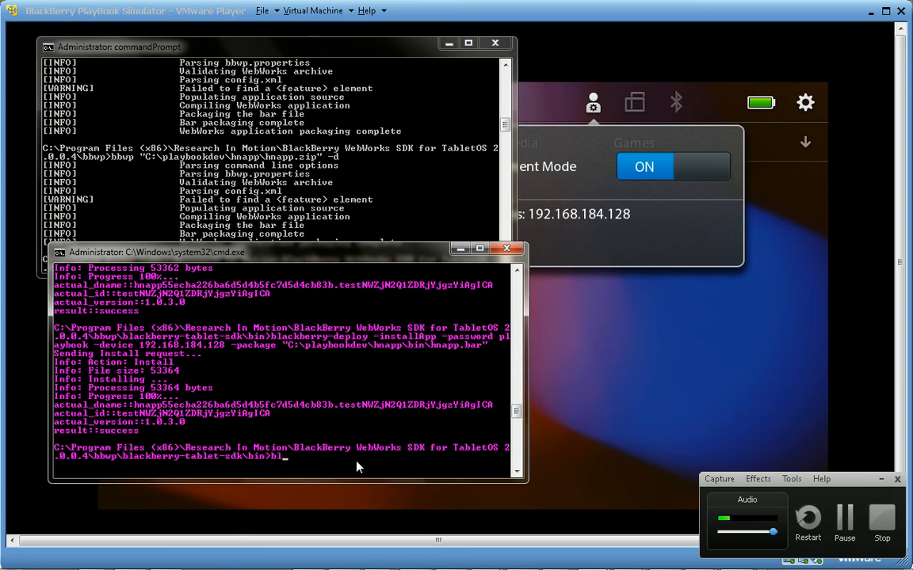
pyautogui.write('lack')
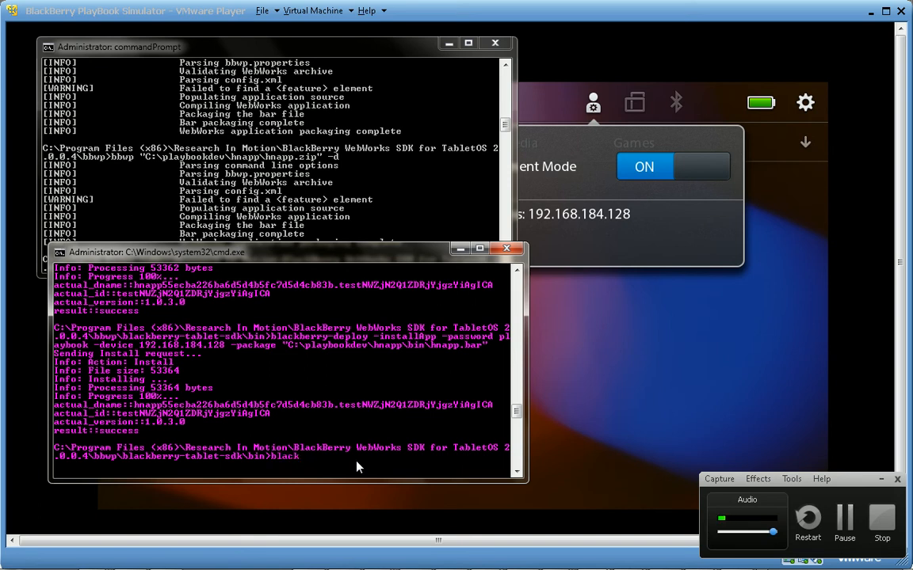
pyautogui.moveTo(121, 464)
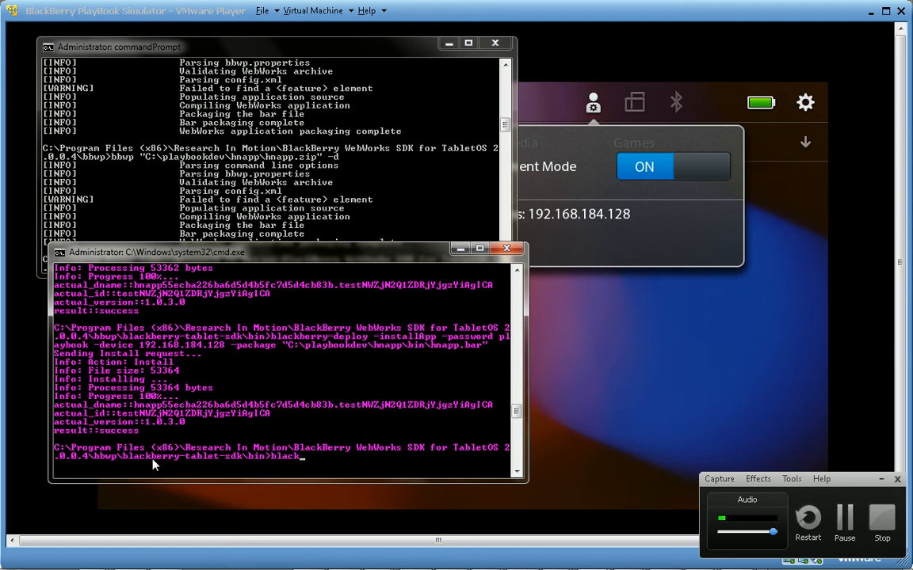
pyautogui.moveTo(241, 466)
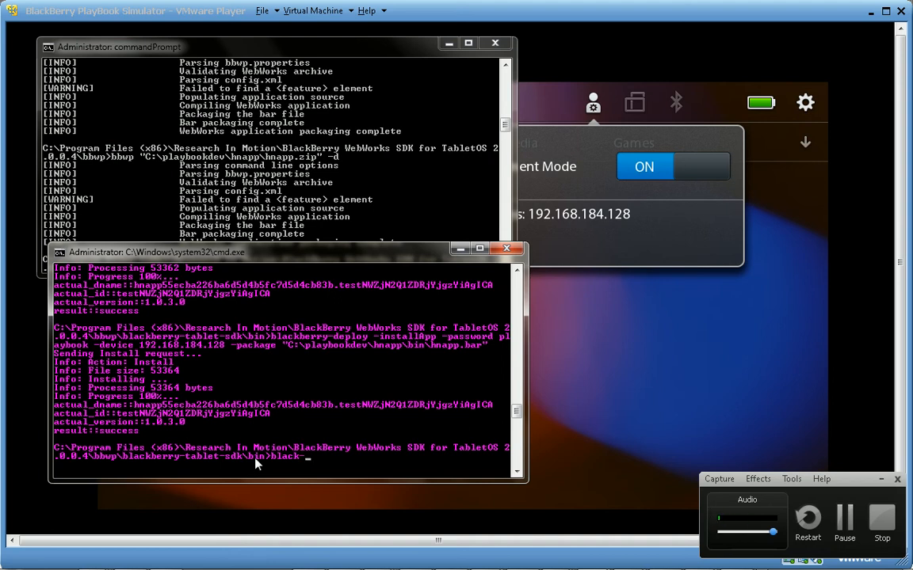
pyautogui.write('berry-deploy')
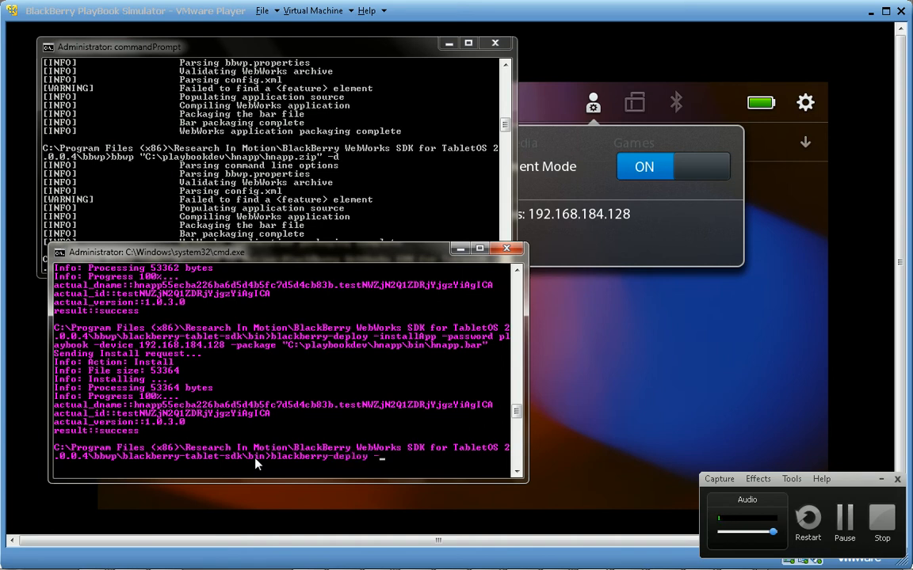
pyautogui.write('-installApp')
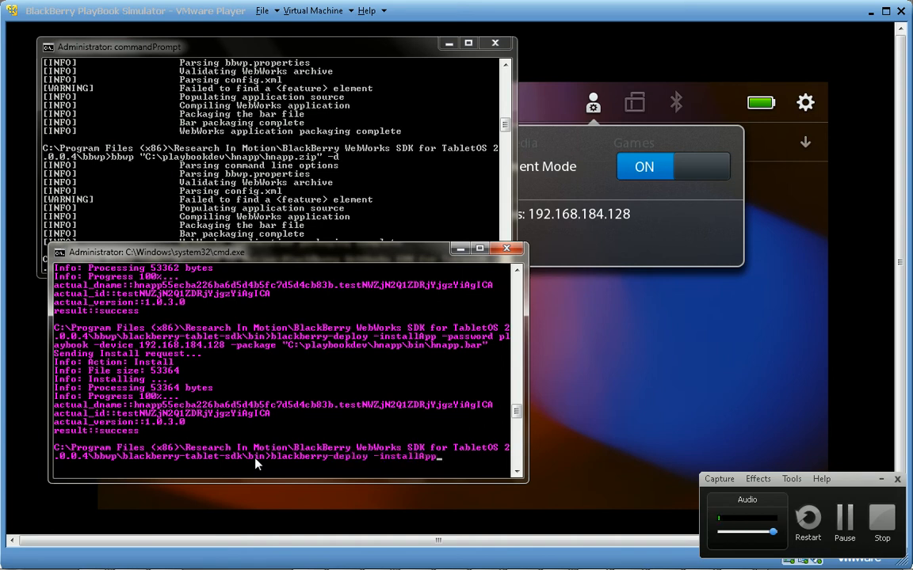
pyautogui.write('-p')
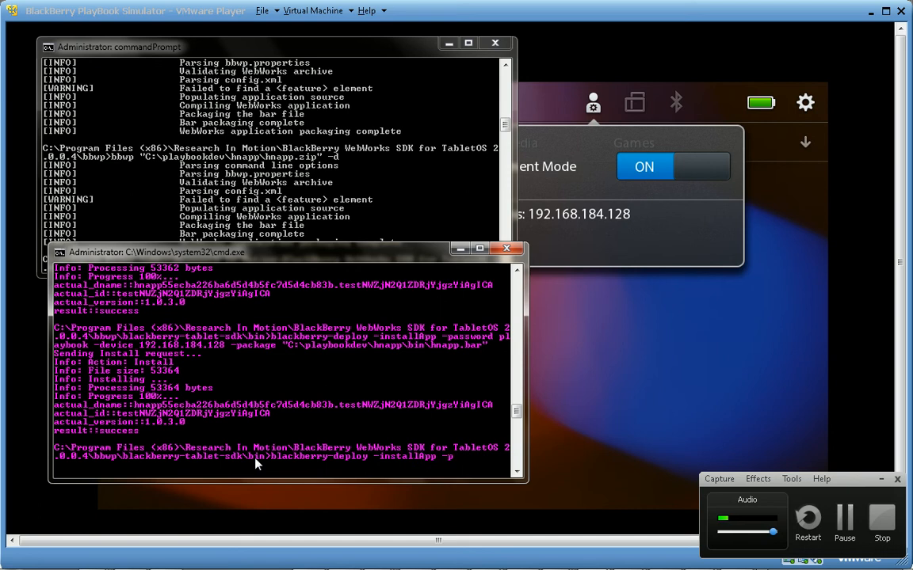
pyautogui.write('assword')
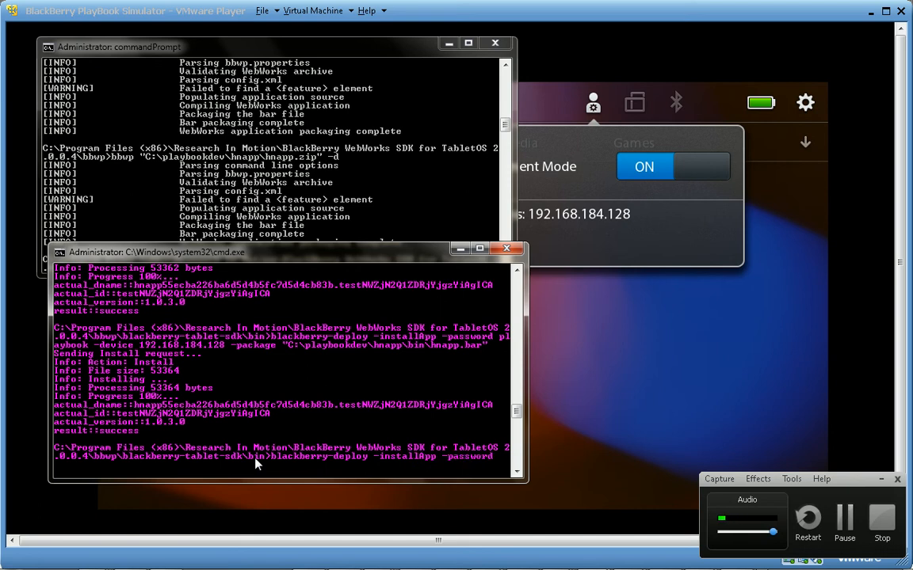
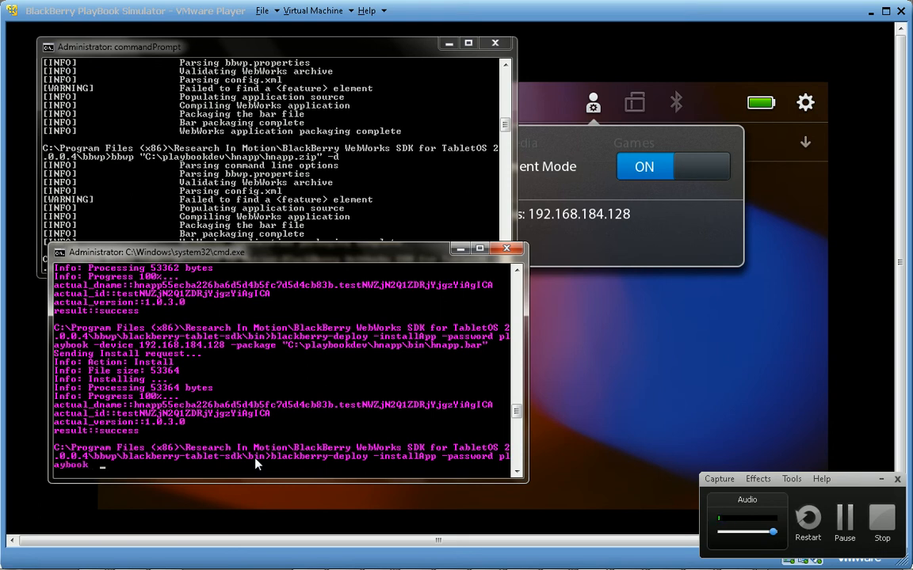
# Add -device 192.168.184.128 -package "C:\playbookdev\ to the deploy command.
pyautogui.write('-device')
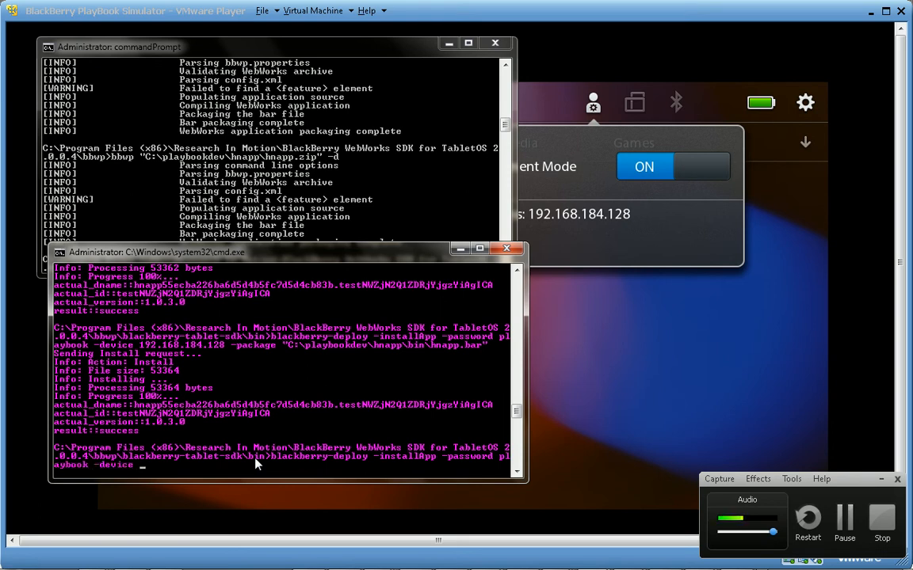
pyautogui.moveTo(549, 227)
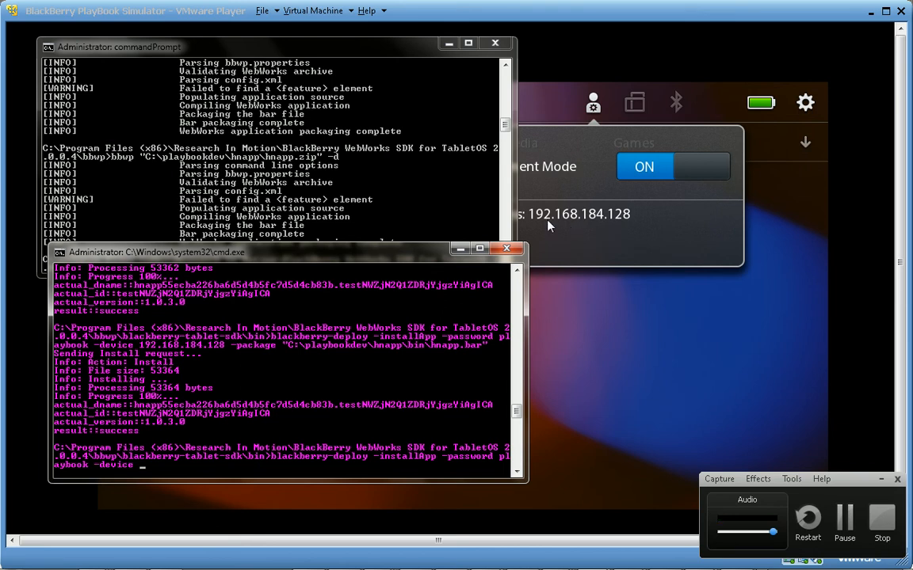
pyautogui.write('192.168.184.12')
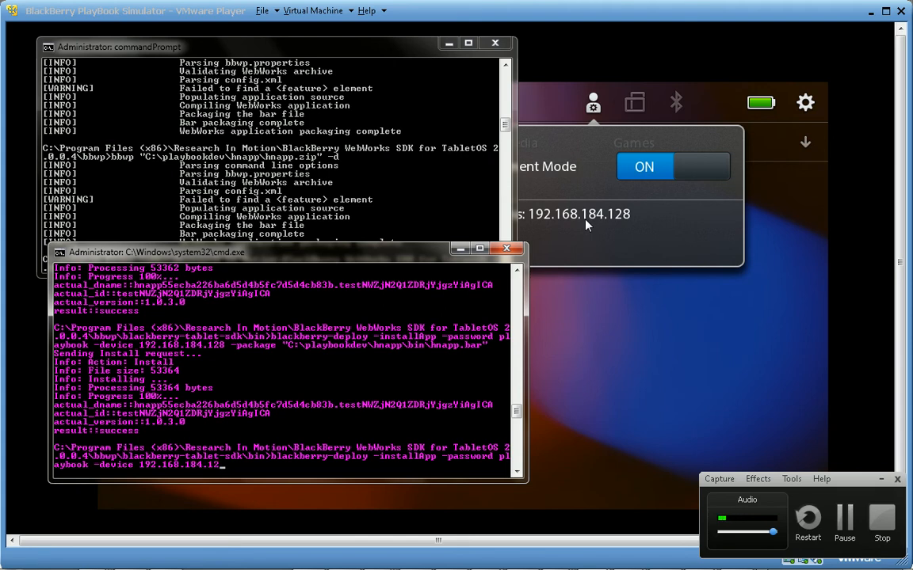
pyautogui.write('8')
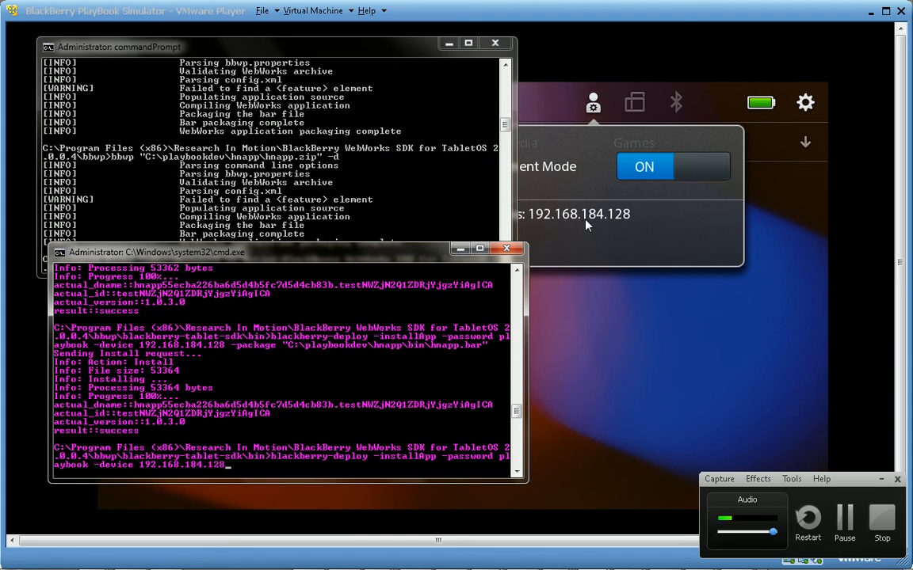
pyautogui.write('-package')
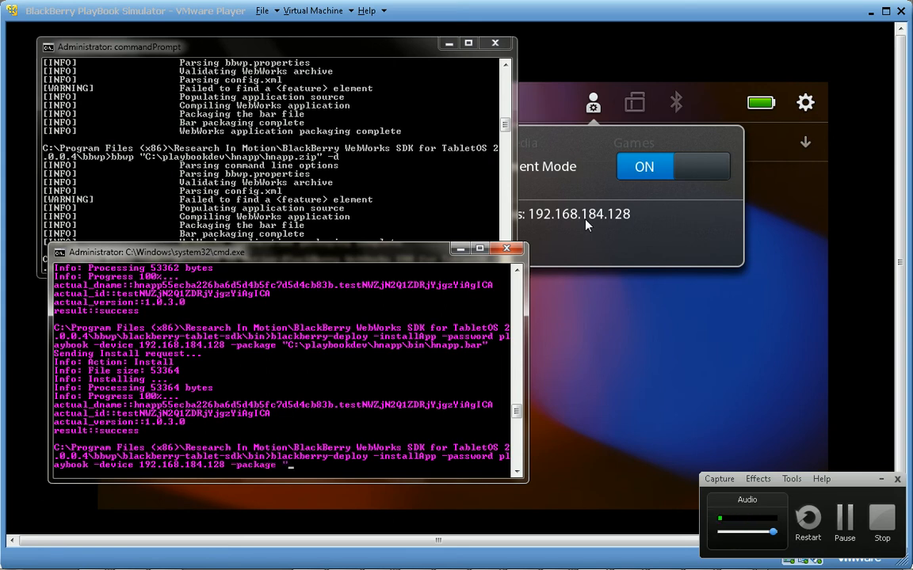
pyautogui.write('"')
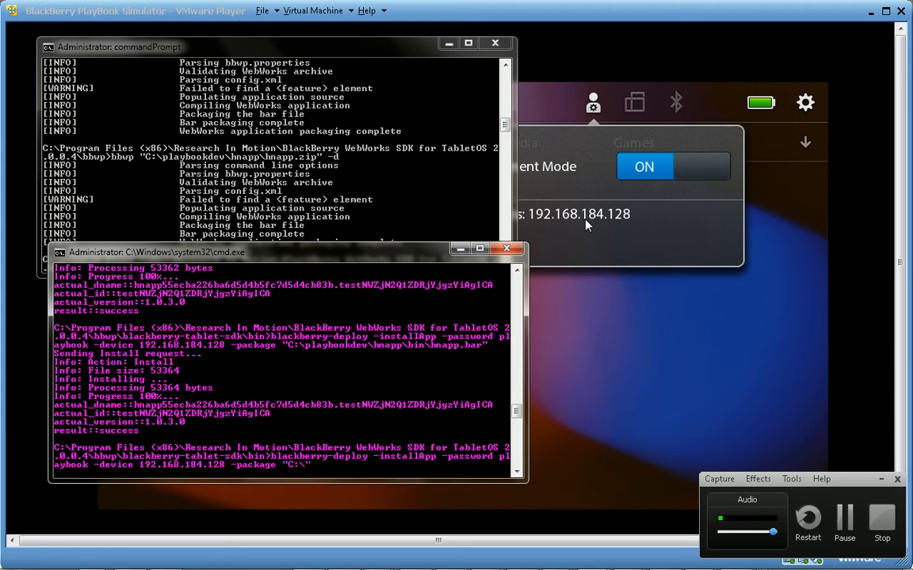
pyautogui.write('playbookdev\\hnapp\\bin\\')
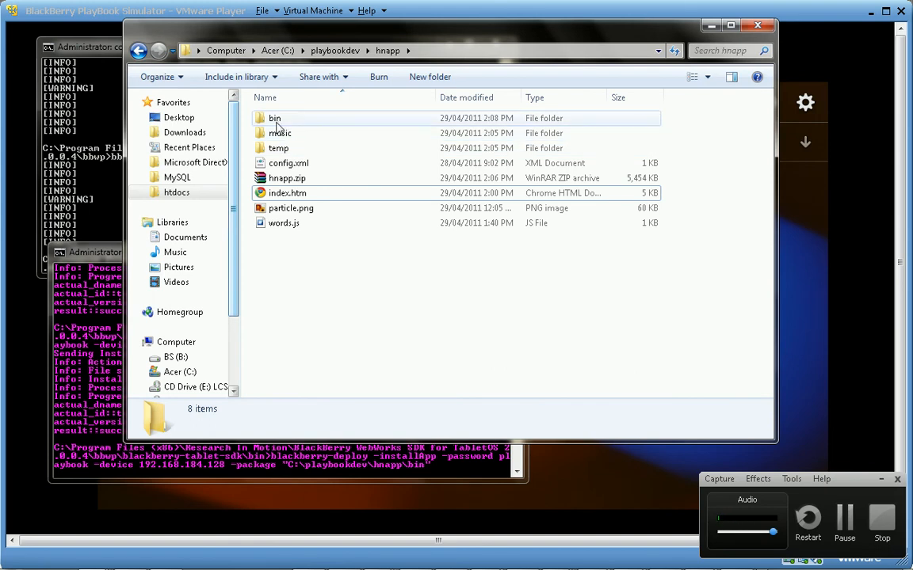
# Locate hnapp.bar in the bin folder and run the deploy command installing it onto the simulator.
pyautogui.doubleClick(274, 117)
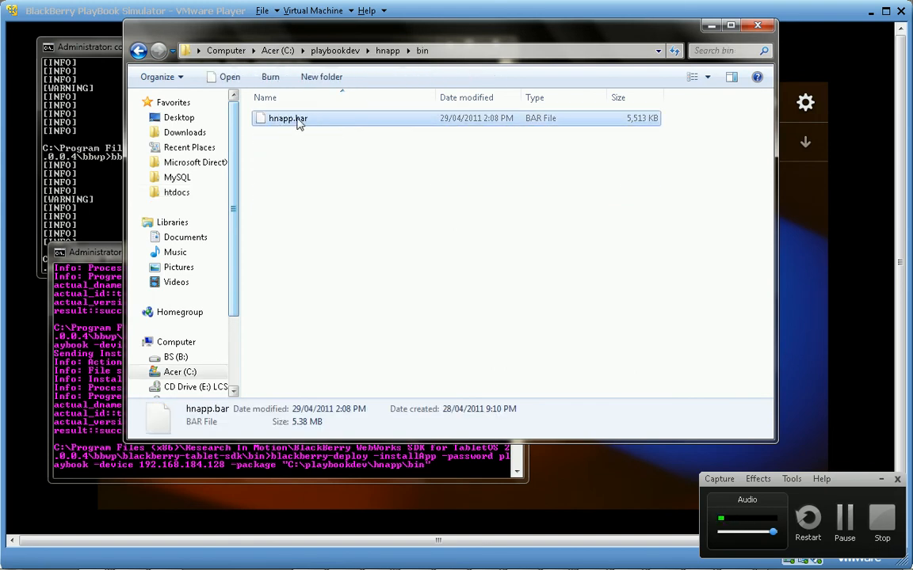
pyautogui.moveTo(425, 470)
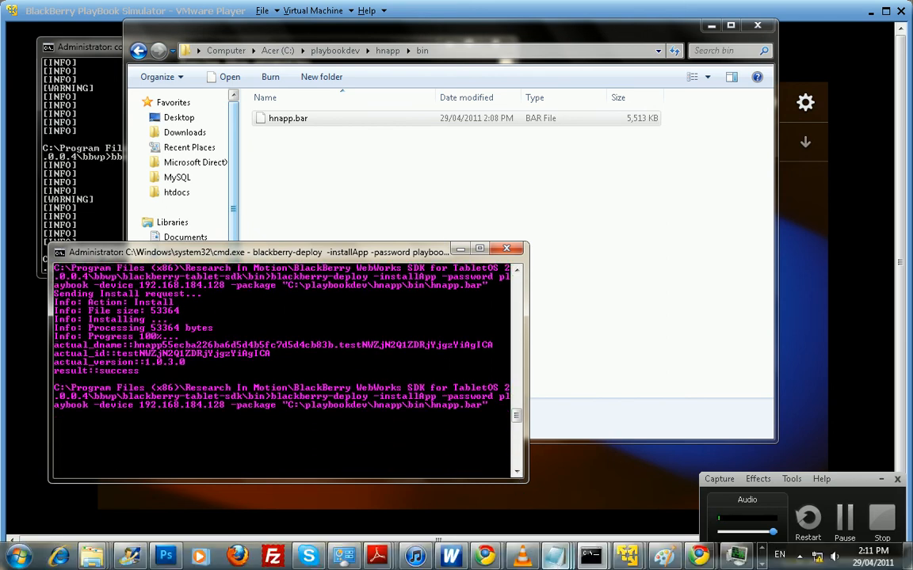
pyautogui.click(735, 555)
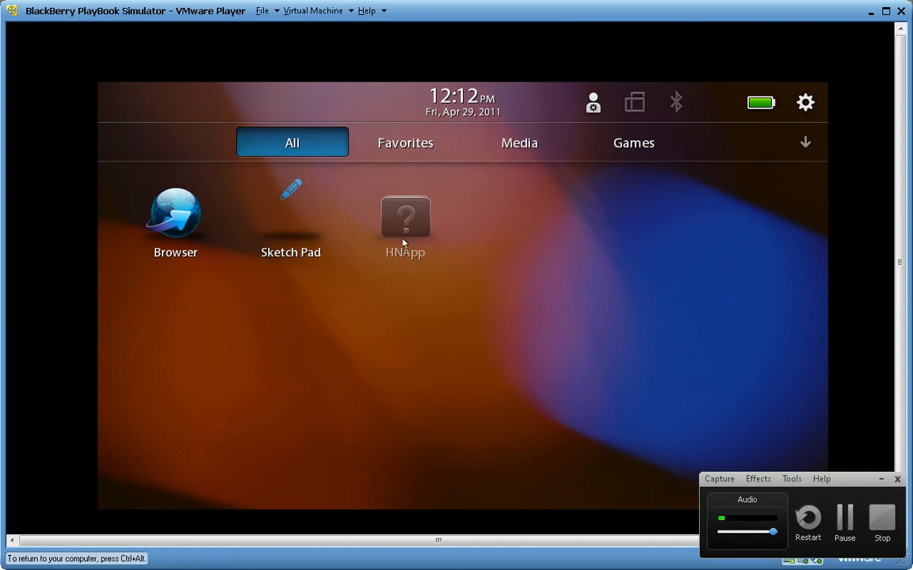
# Launch HNApp from the PlayBook home screen so its glowing particles animation plays.
pyautogui.click(406, 219)
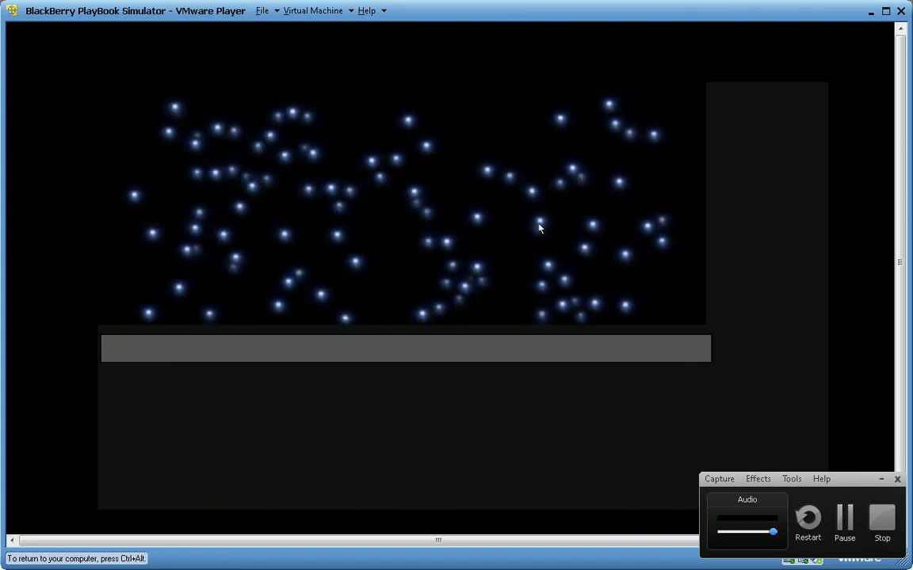
pyautogui.moveTo(786, 400)
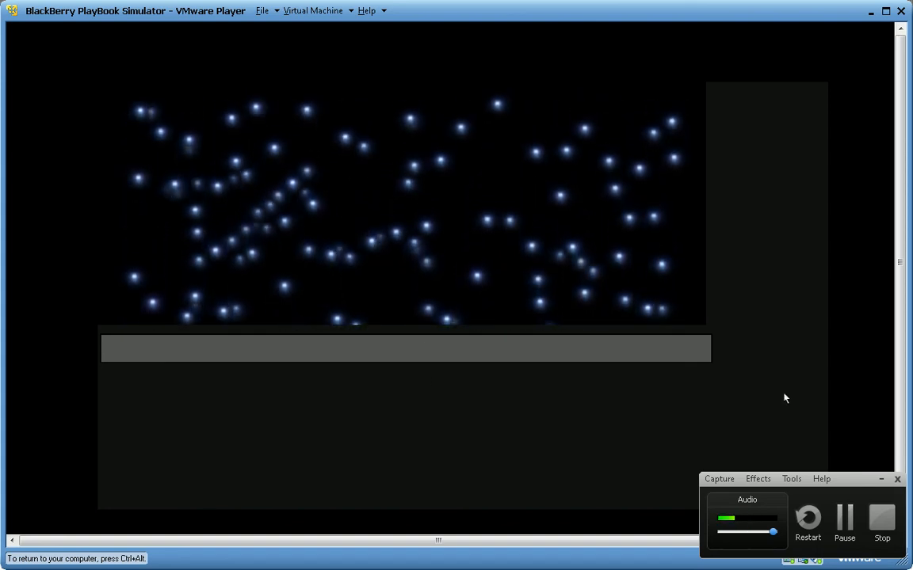